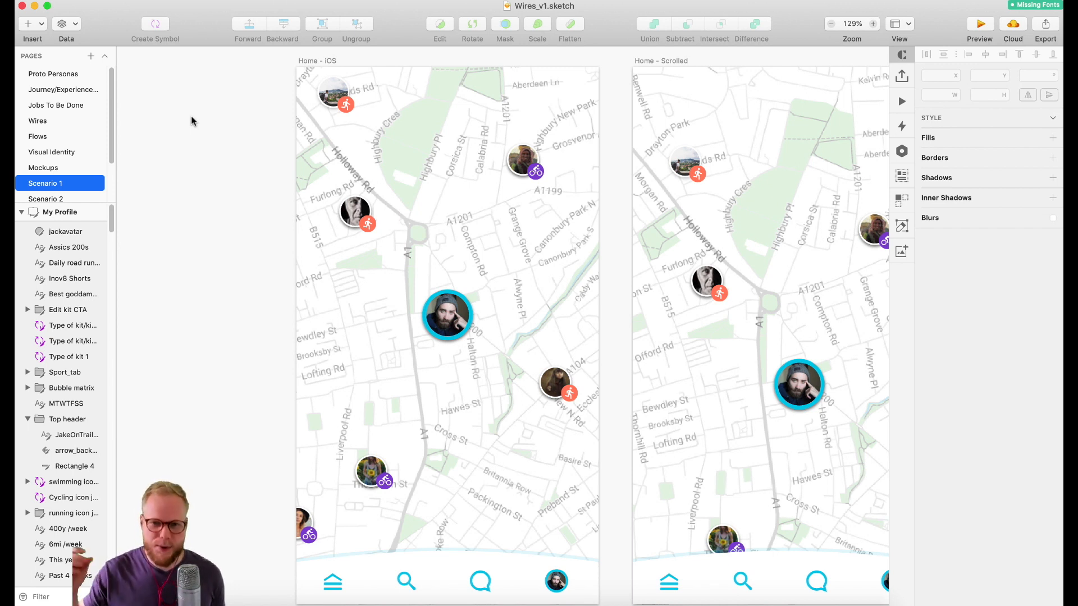
mouse_move(247, 114)
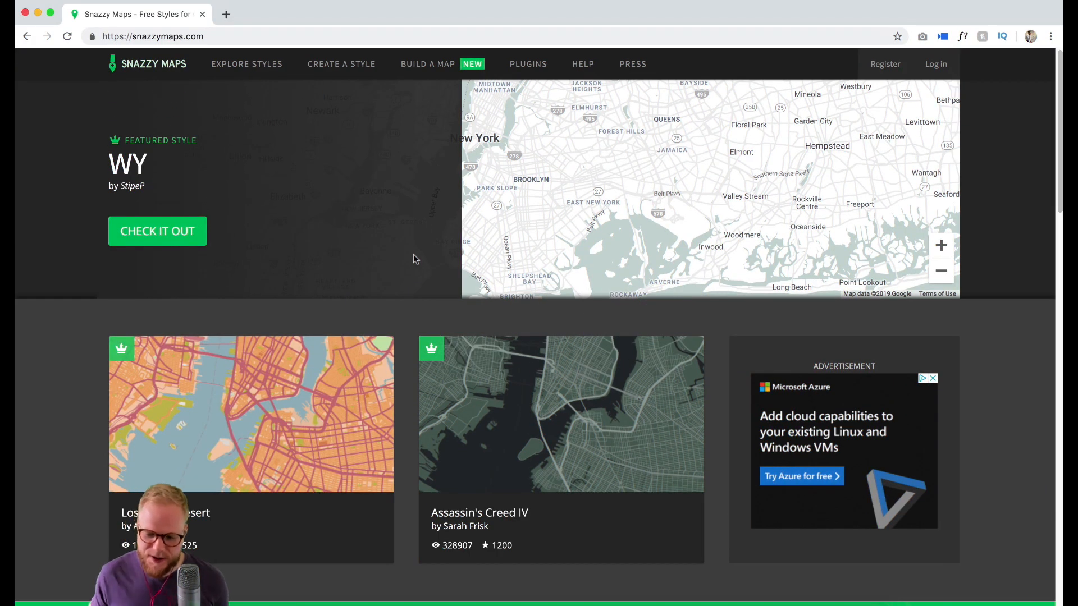
Scroll down the Snazzy Maps homepage to the Explore More popular styles listing
scroll("down", 3)
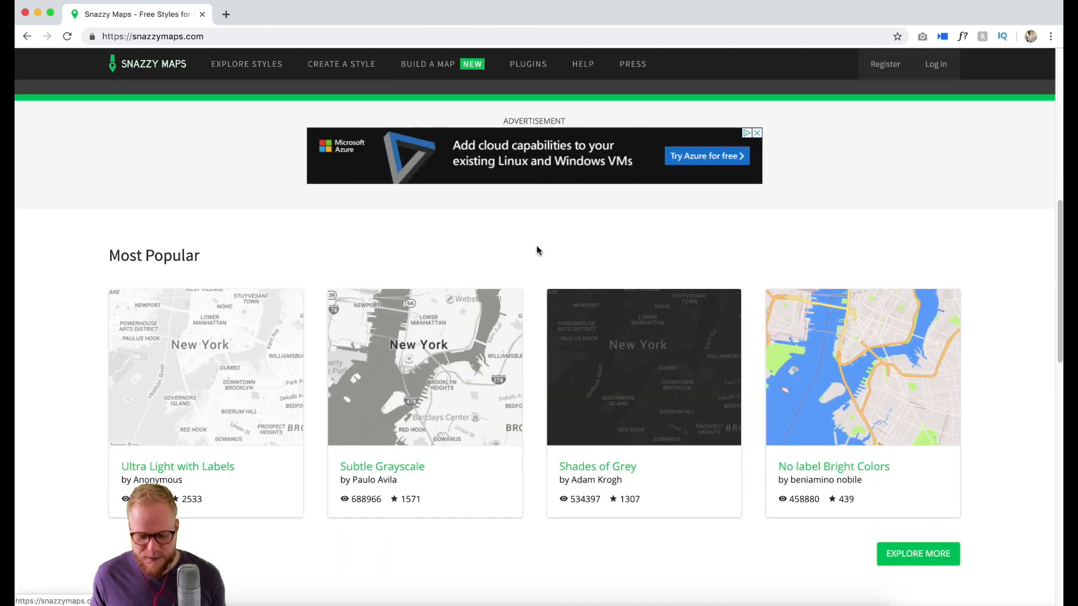
scroll("down", 3)
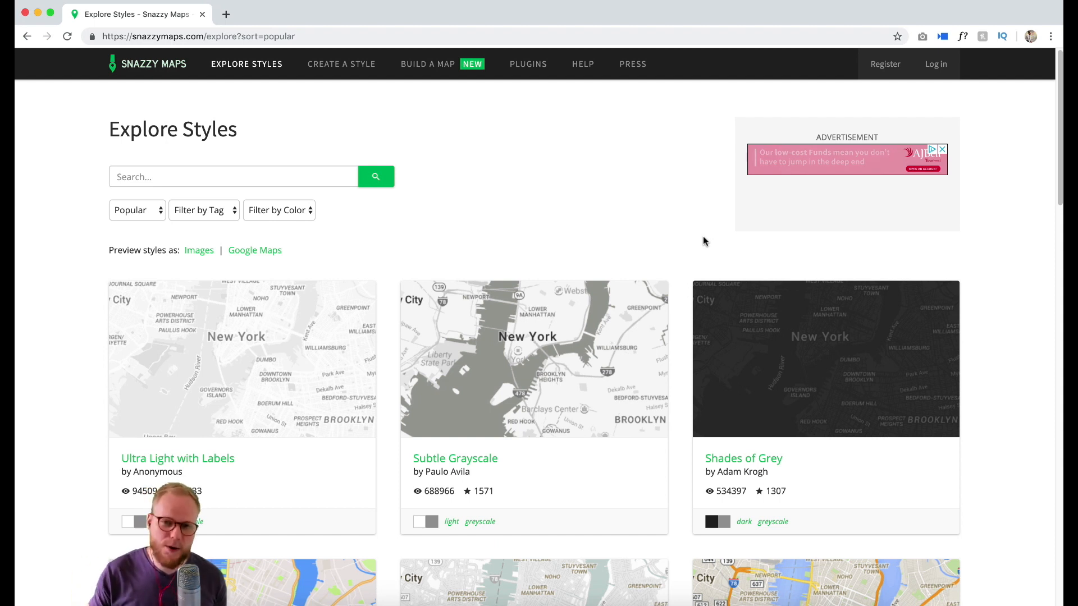
scroll("down", 3)
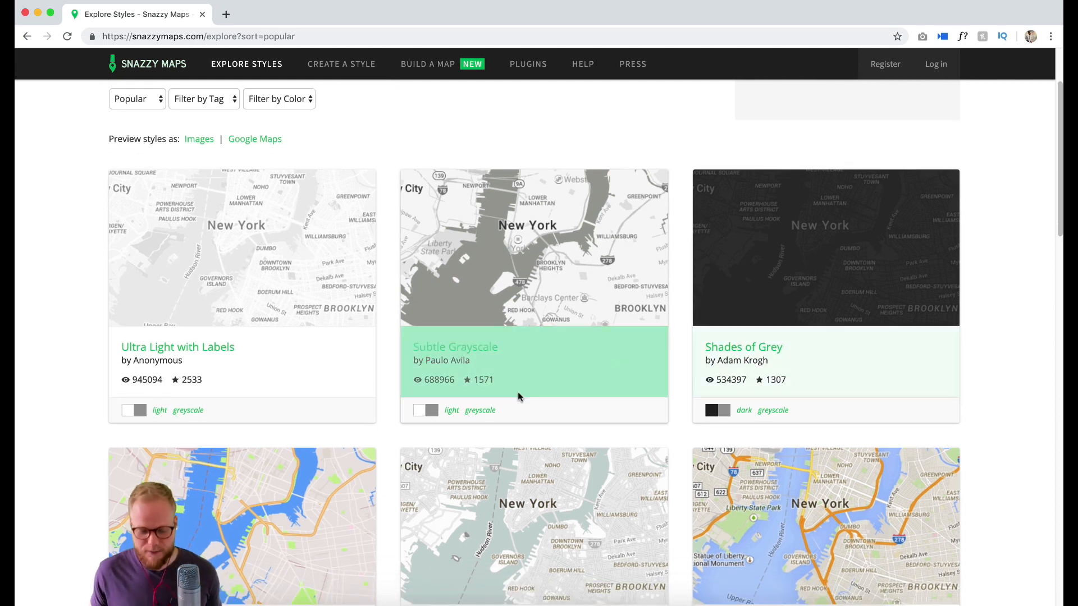
mouse_move(518, 396)
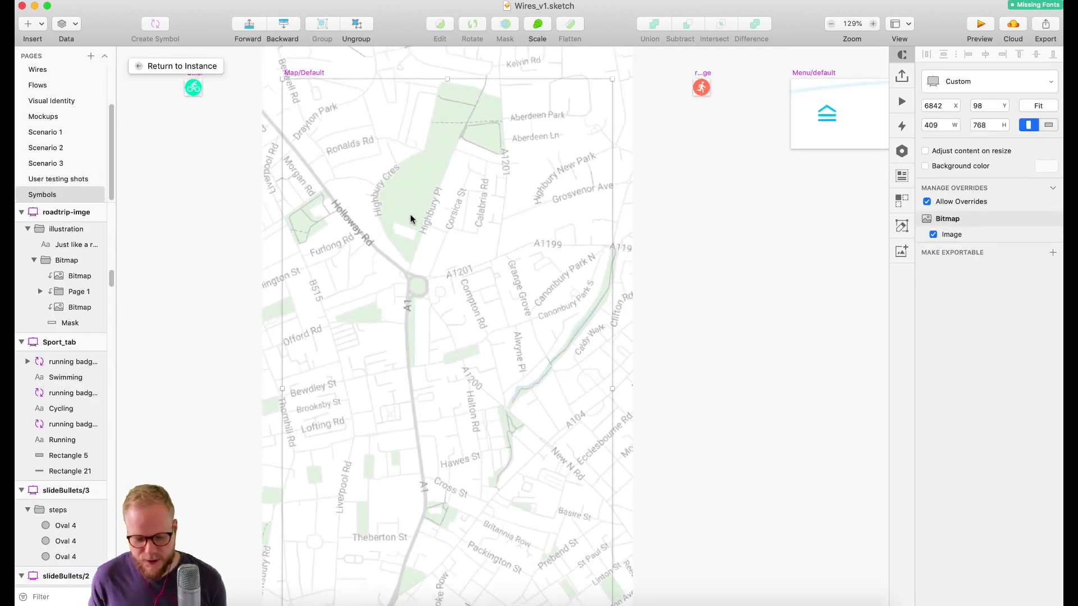
Return to the map instance and select the map layer on the Home - iOS artboard
left_click(45, 131)
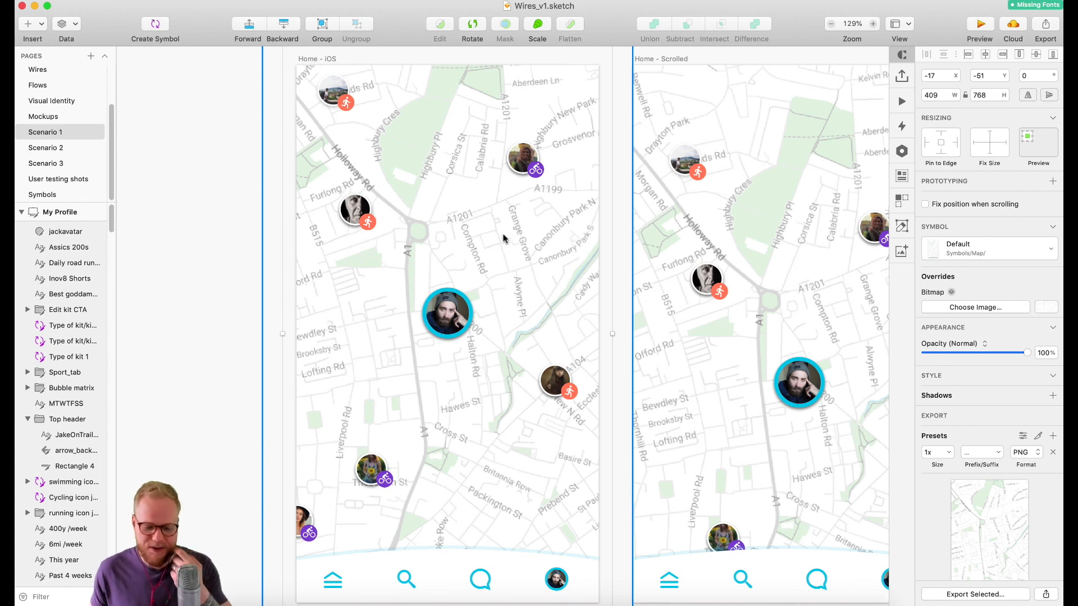
mouse_move(510, 250)
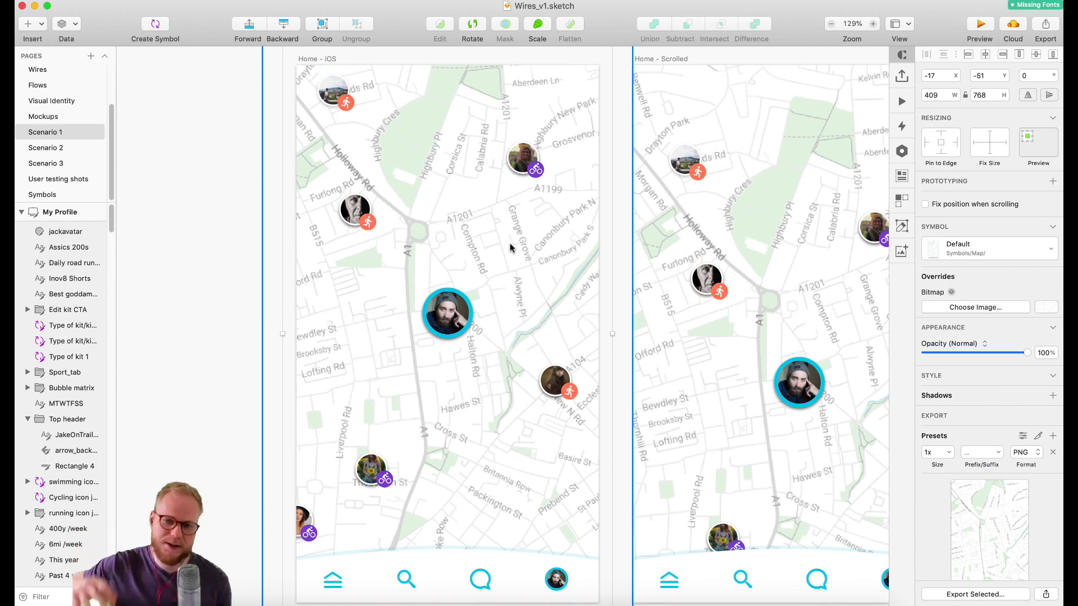
left_click(526, 159)
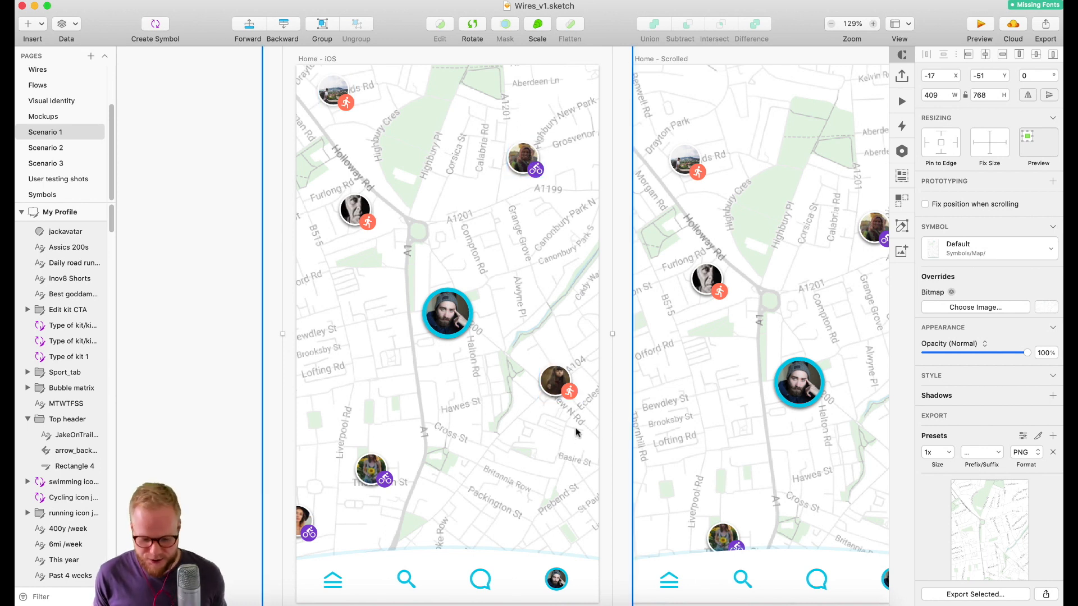
left_click(373, 470)
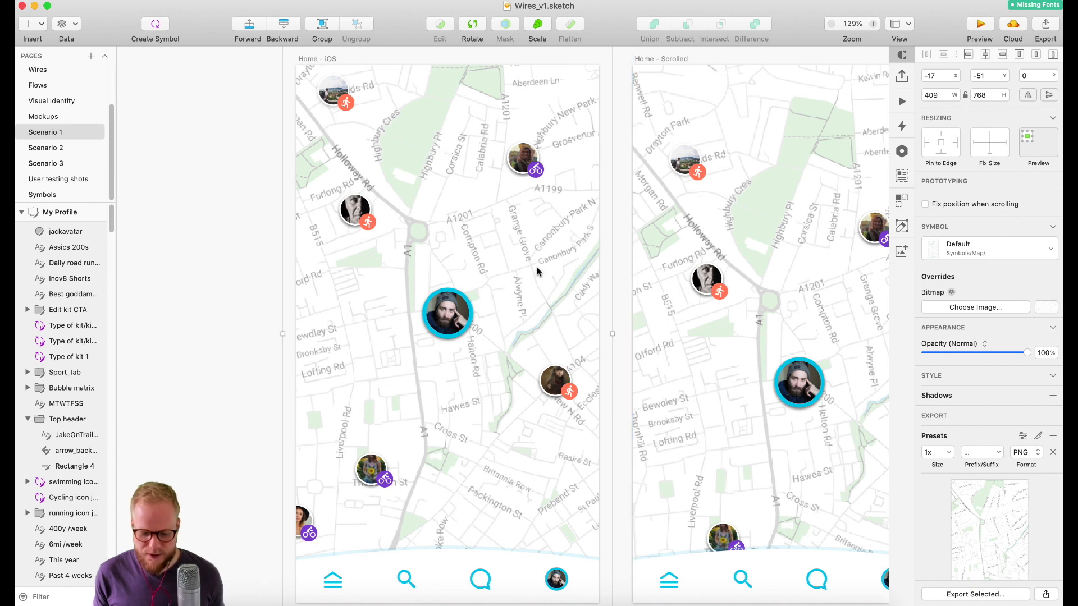
double_click(447, 314)
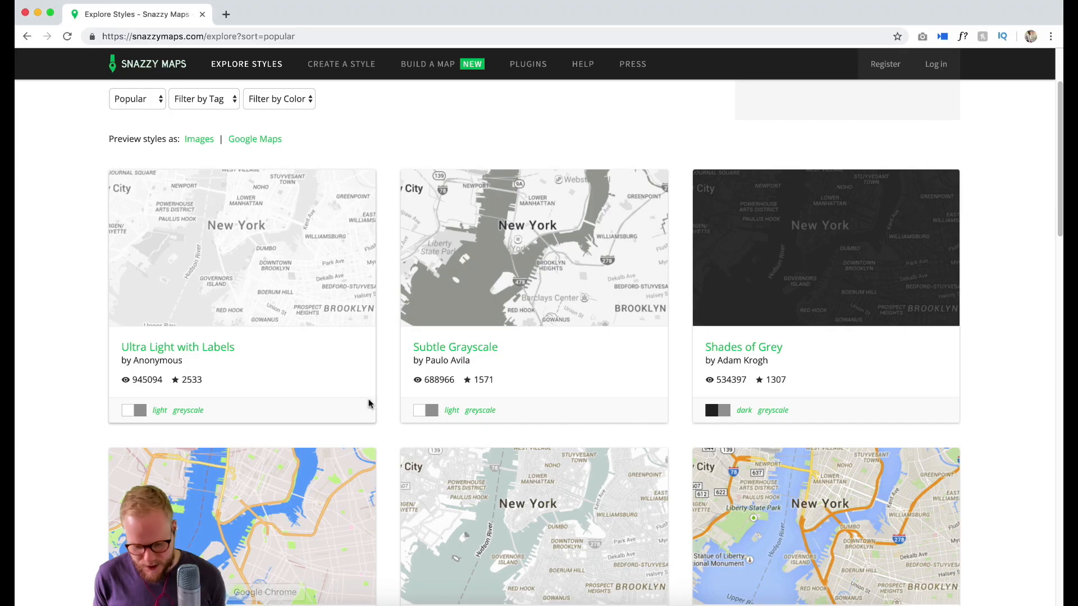
Scroll the Explore Styles grid and open the Assassin's Creed IV map style
scroll("down", 3)
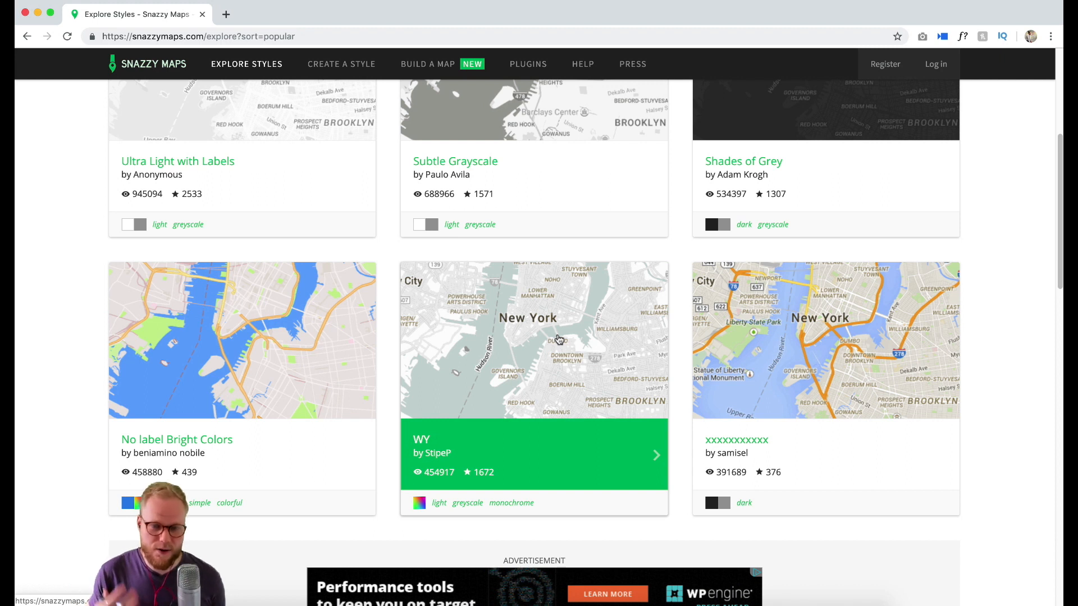
mouse_move(823, 345)
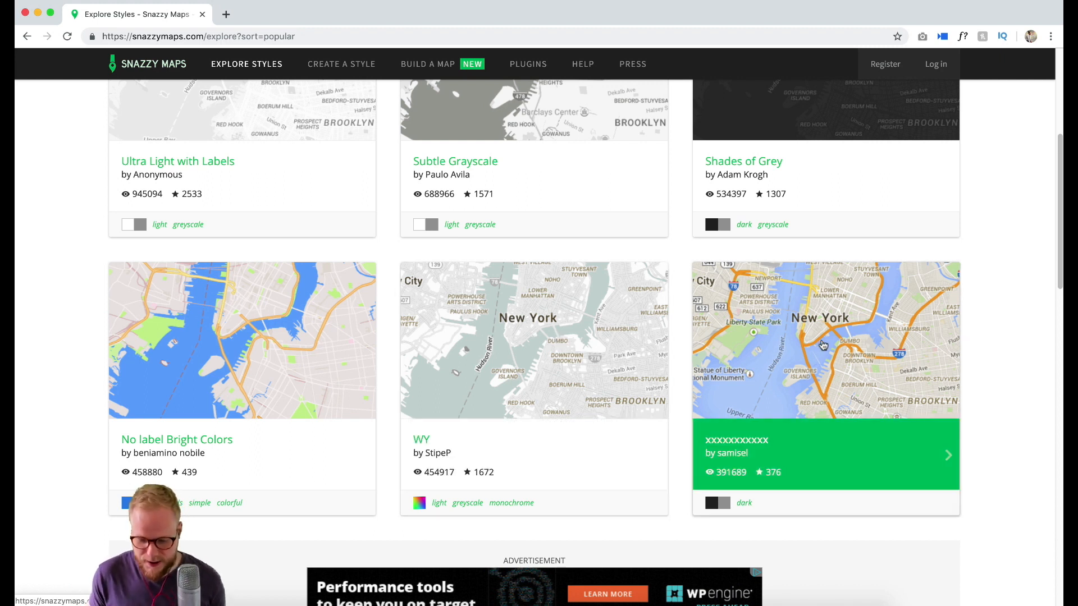
scroll("down", 3)
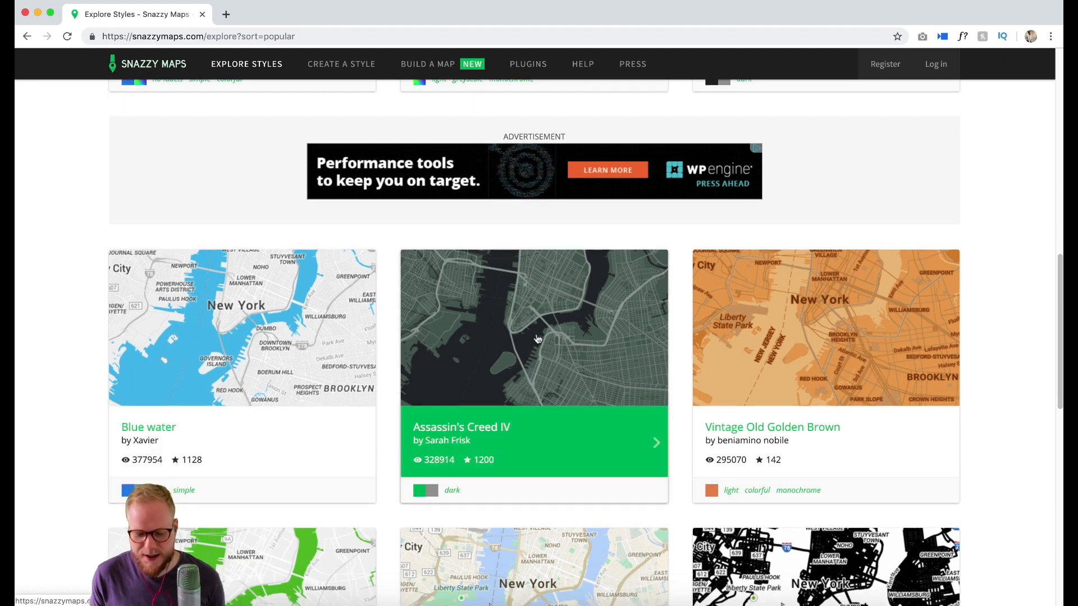
left_click(533, 327)
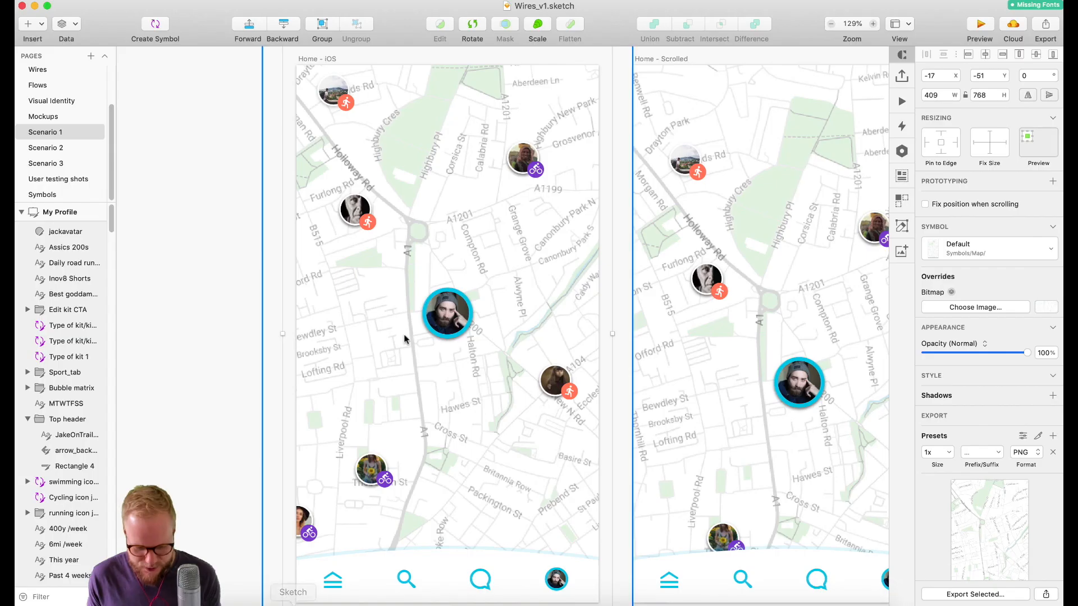
Swap the map symbol's bitmap for the dark Assassin's Creed image and review the Home - iOS artboard
double_click(447, 314)
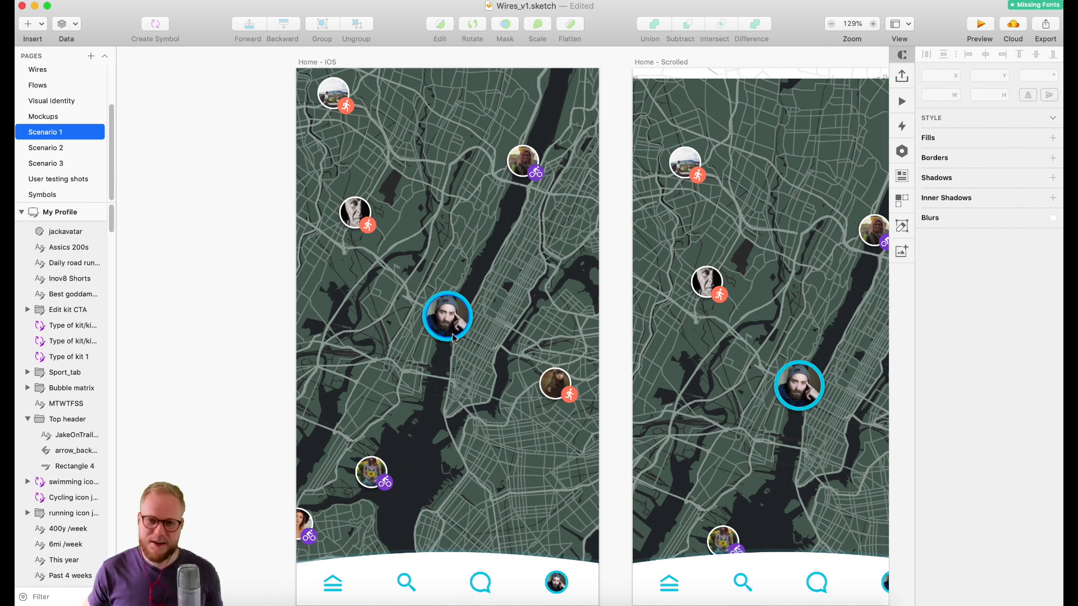
mouse_move(486, 315)
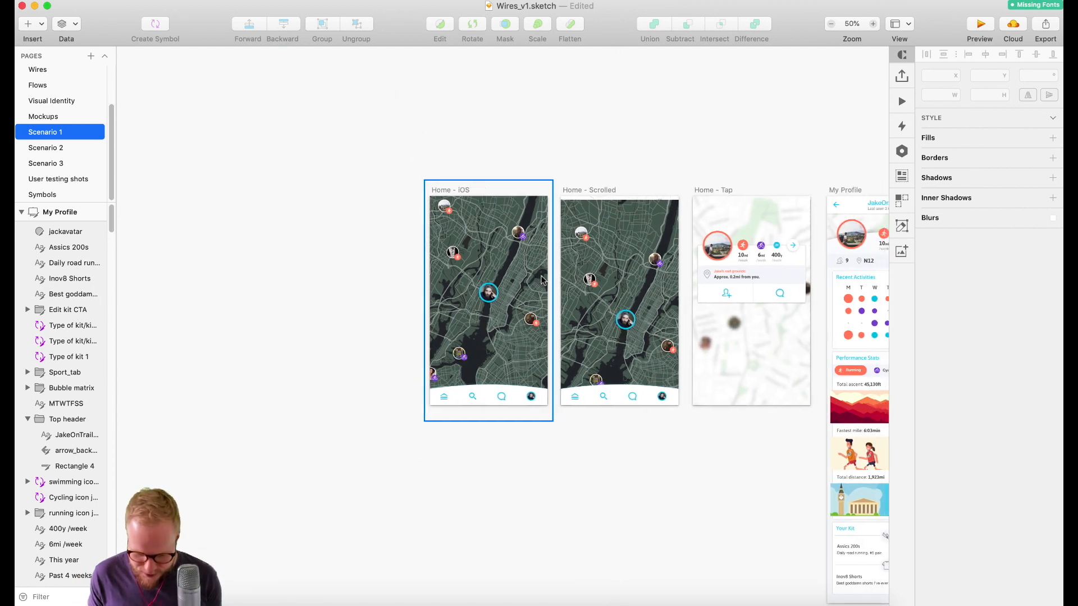
left_click(872, 23)
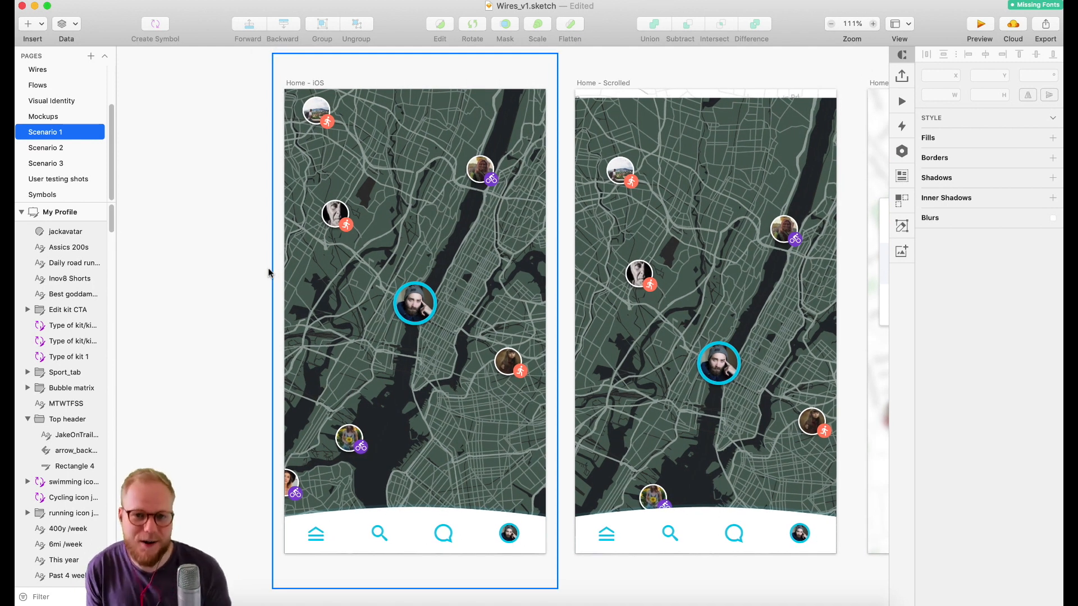
left_click(198, 266)
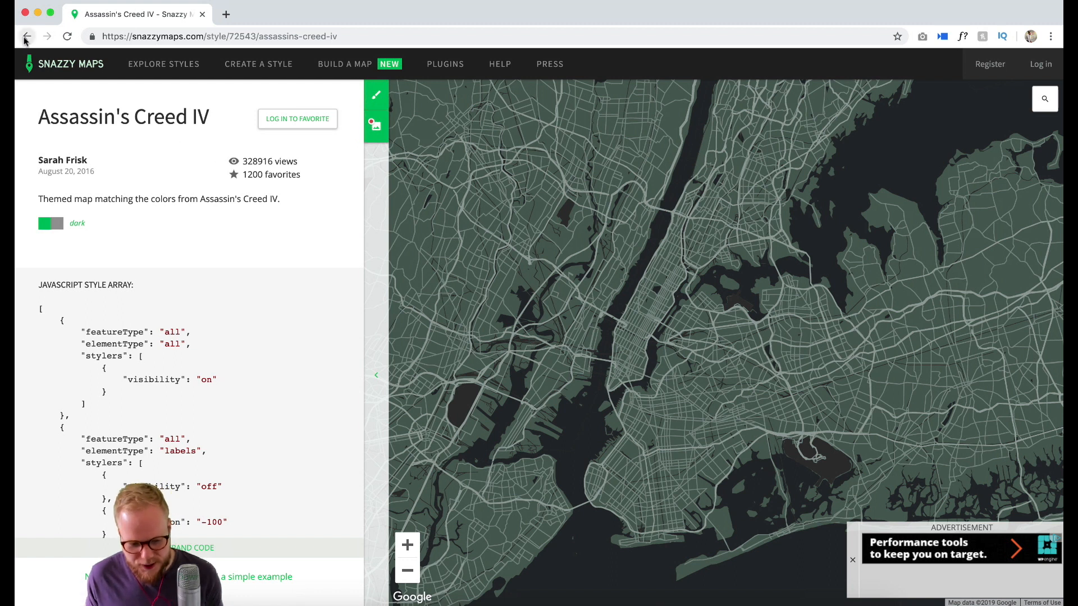
Go back to the styles listing and move to its second page
left_click(26, 36)
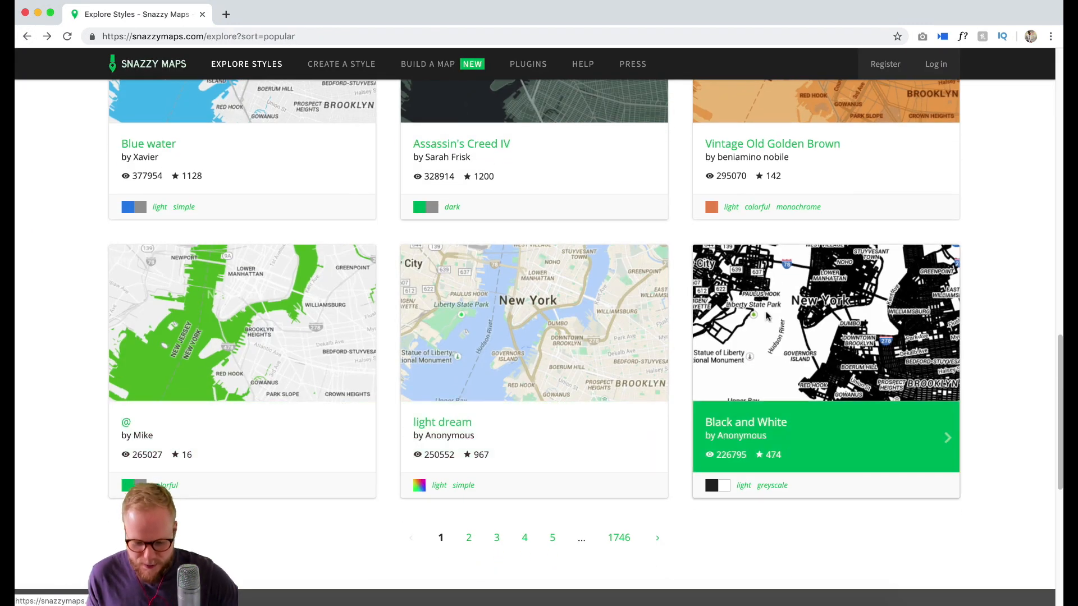
scroll("down", 3)
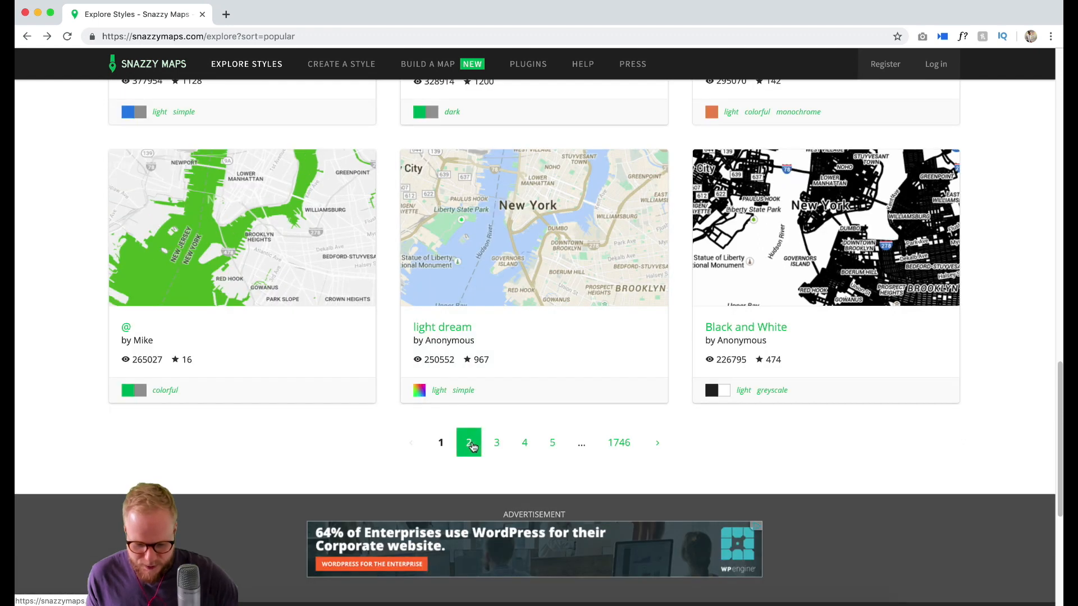
left_click(469, 443)
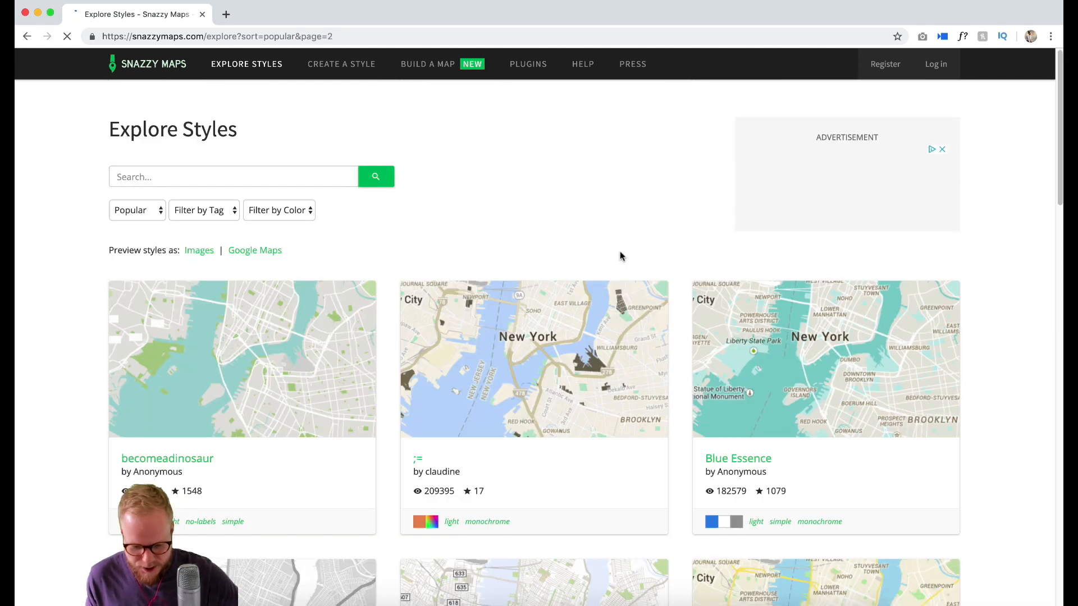
Open the Paper style card in a new tab from the page-two grid
scroll("down", 3)
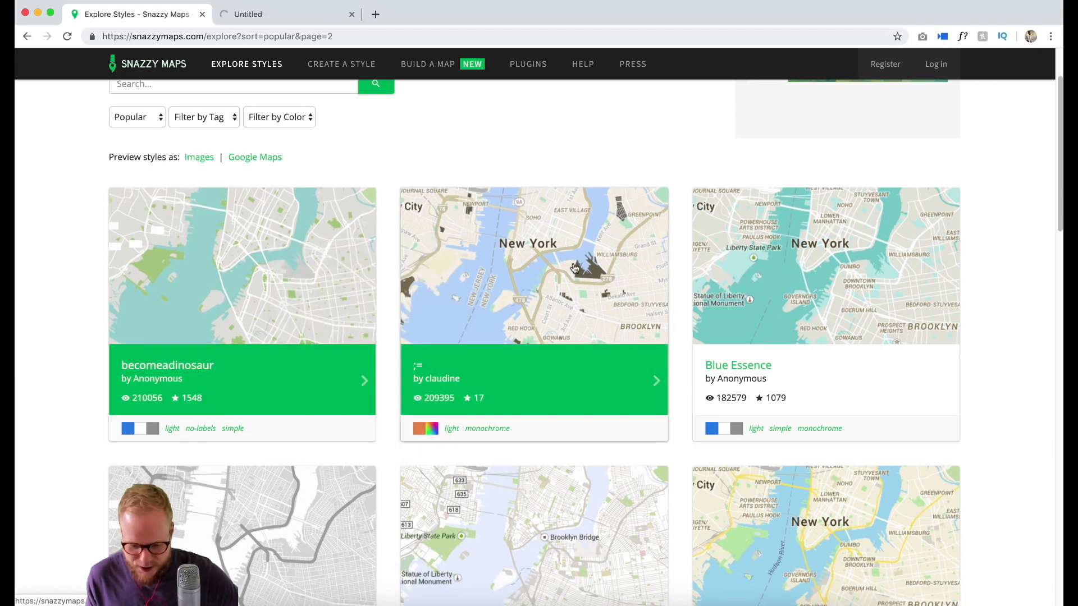
right_click(532, 412)
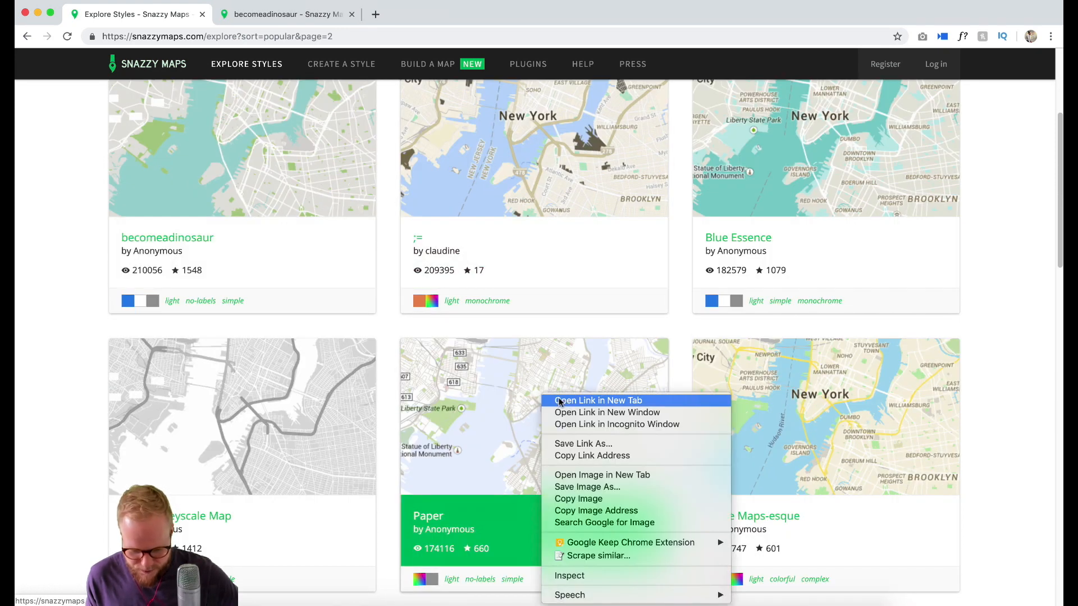
left_click(596, 400)
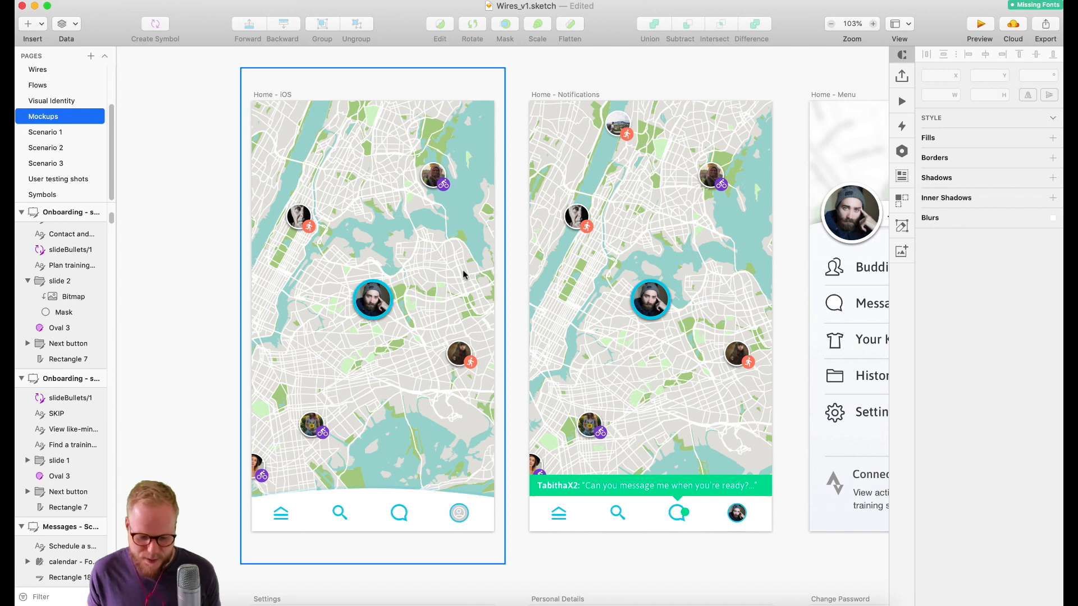
left_click(677, 491)
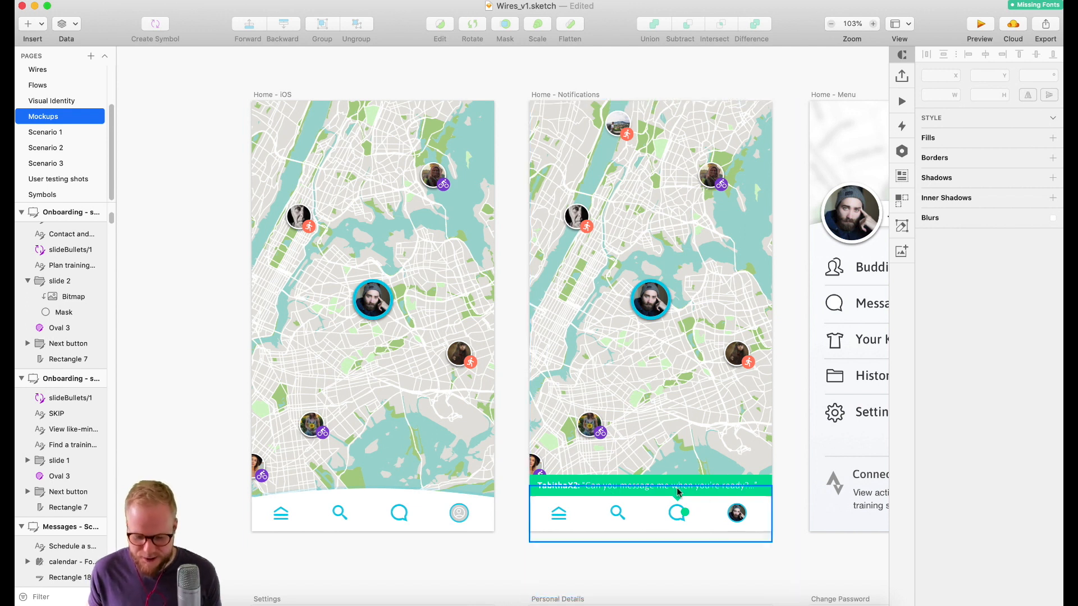
left_click(305, 287)
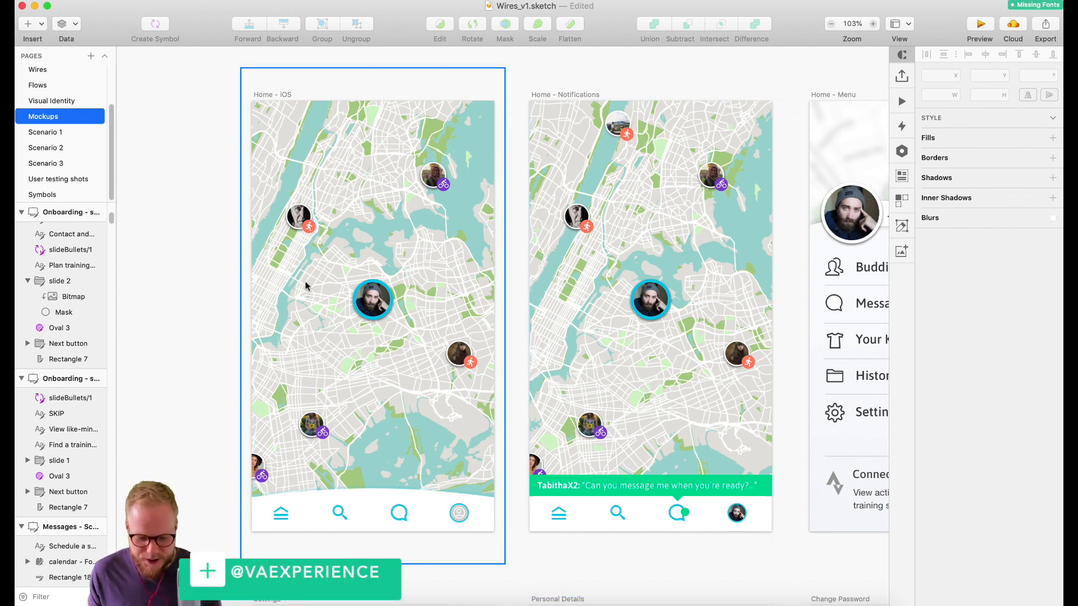
double_click(372, 301)
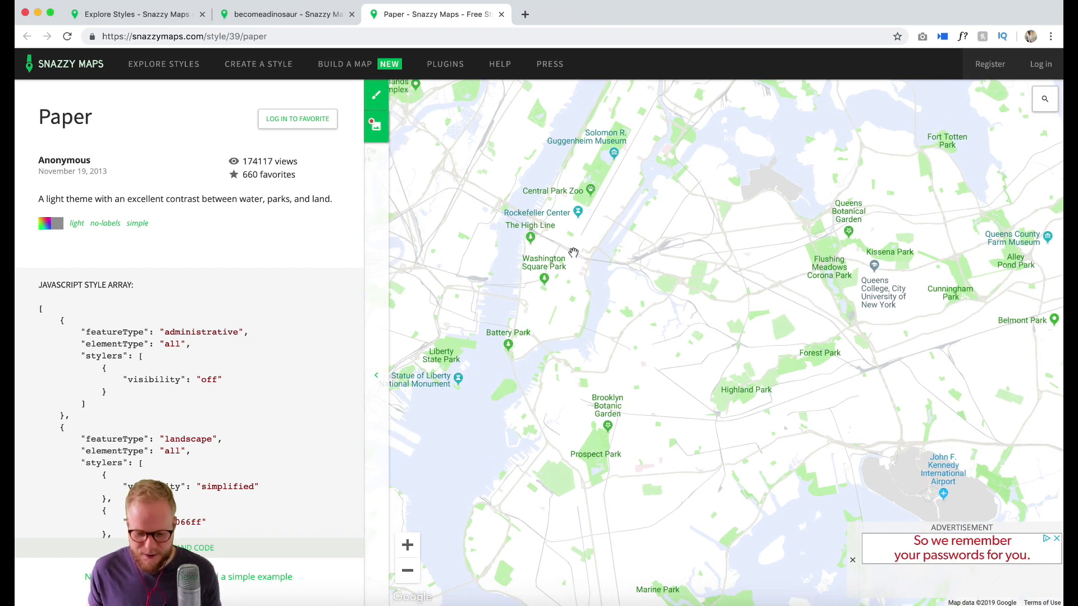
mouse_move(630, 442)
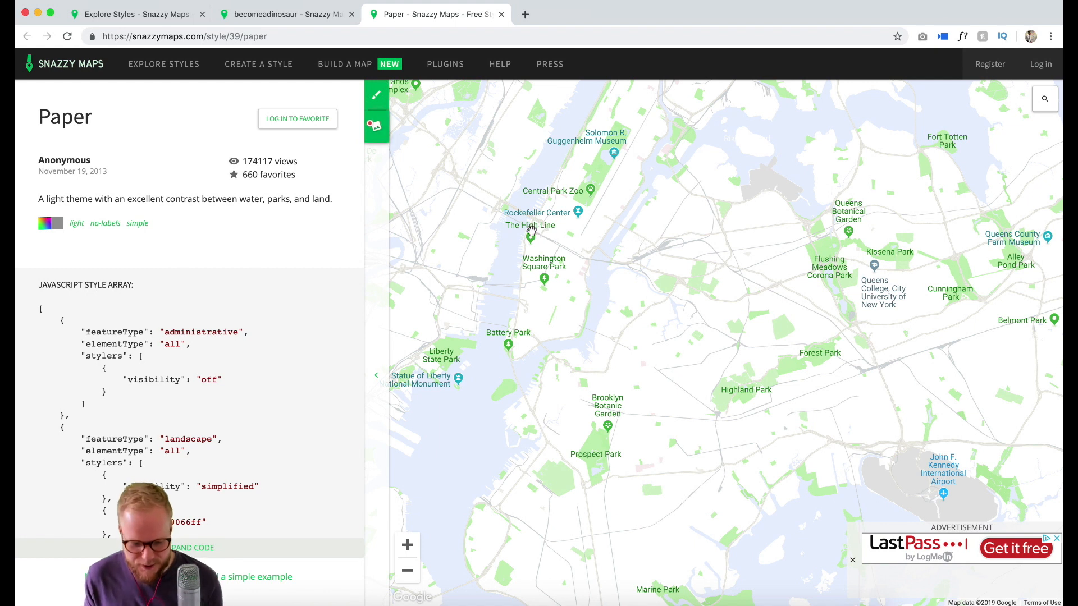
Load the Paper style into the customization editor via the Customize button
left_click(376, 95)
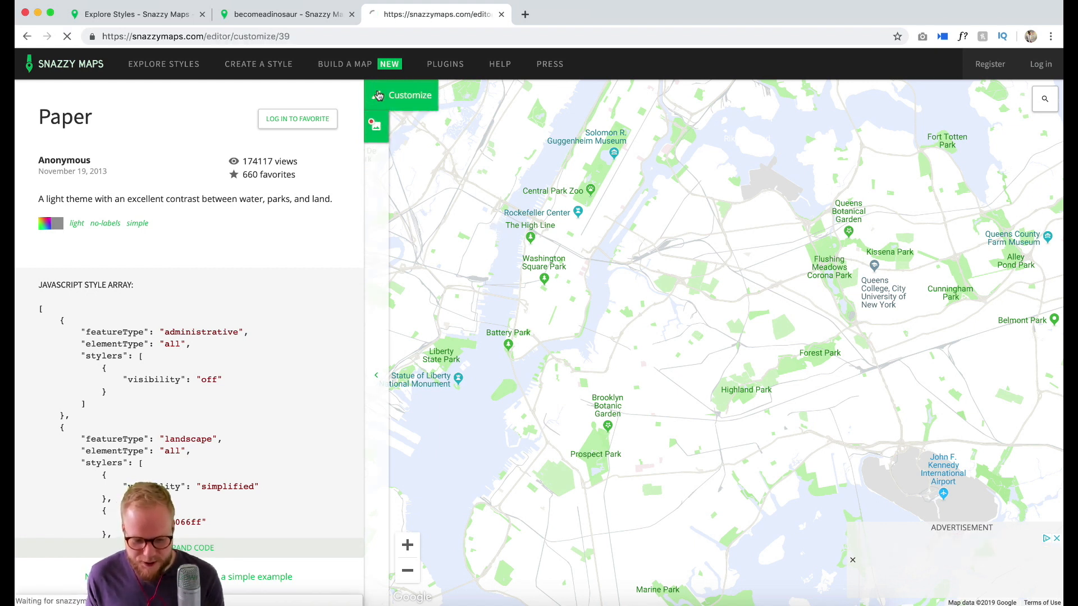
left_click(401, 94)
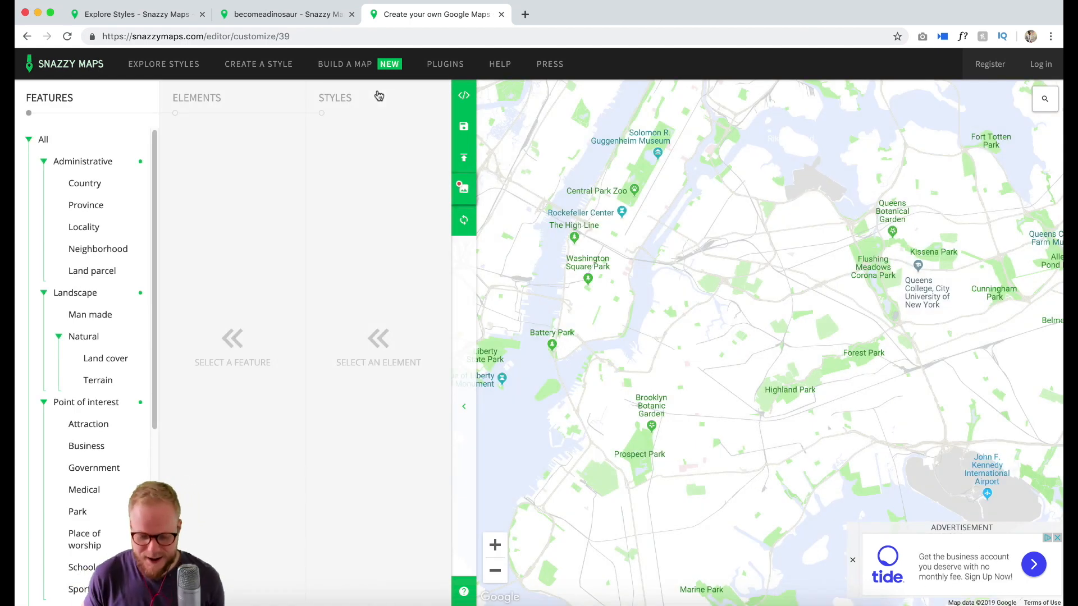
mouse_move(62, 103)
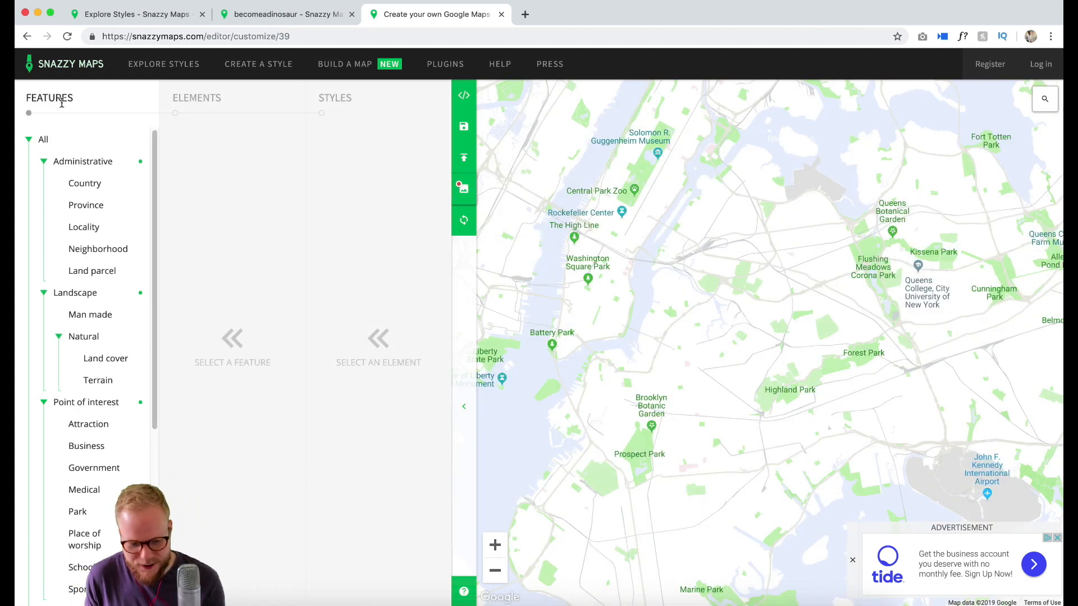
Select the Road features in the editor's feature list
left_click(84, 183)
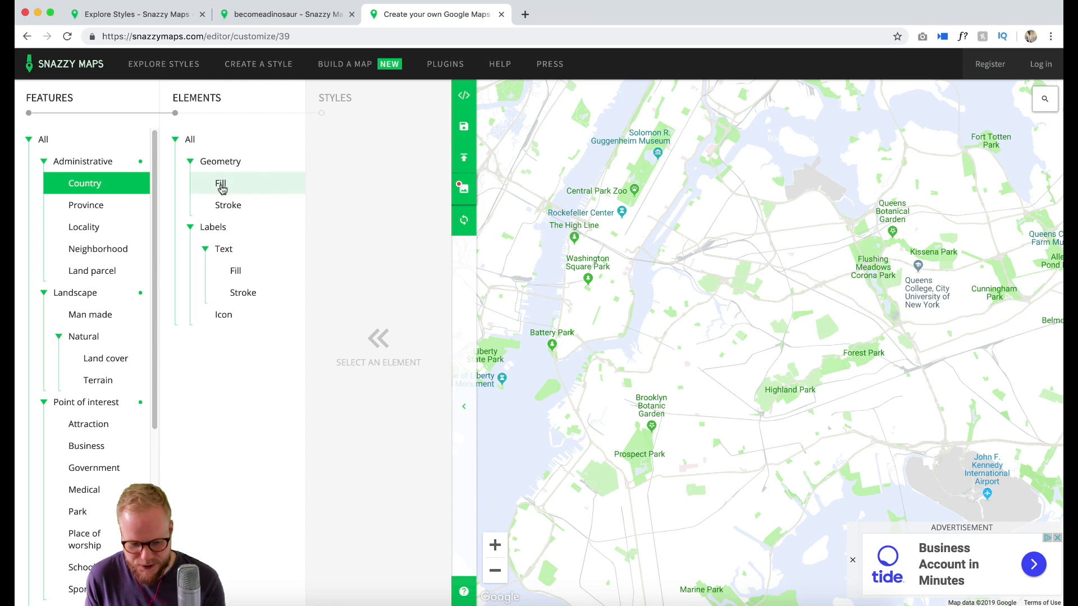
mouse_move(75, 293)
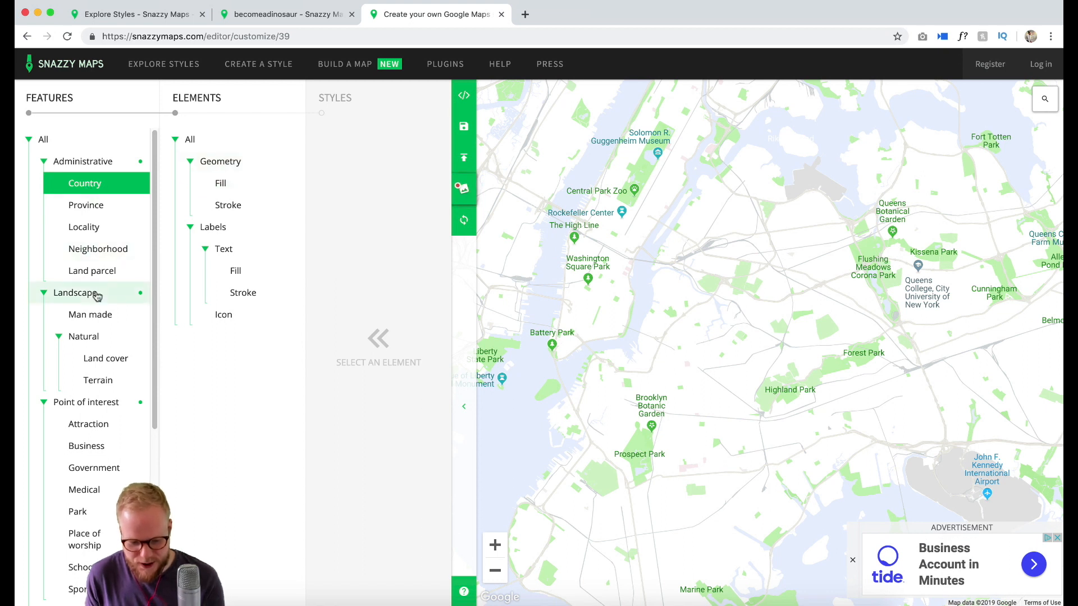
scroll("down", 3)
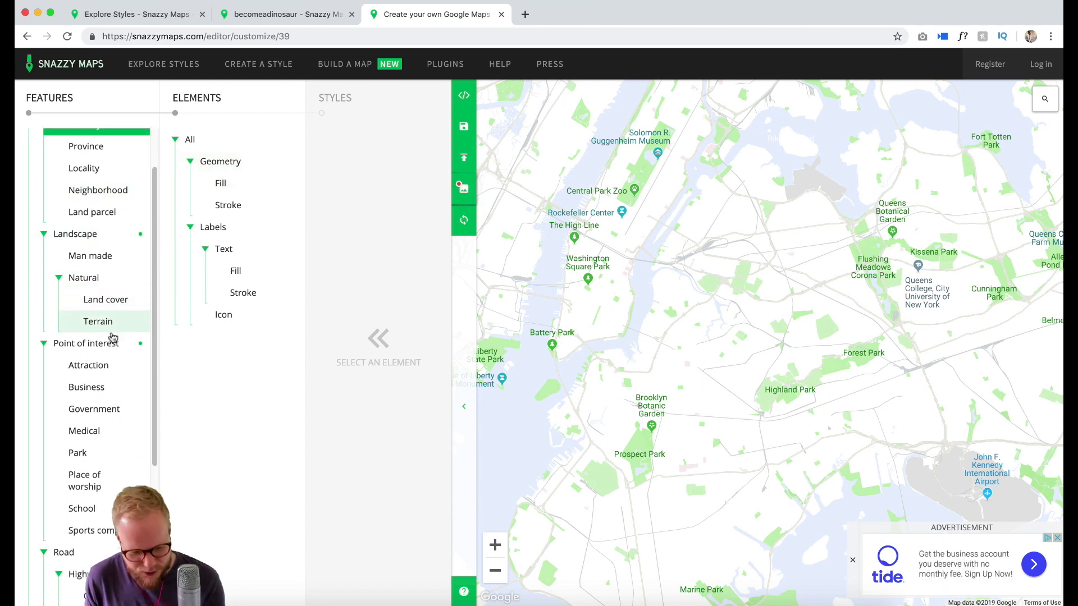
scroll("down", 3)
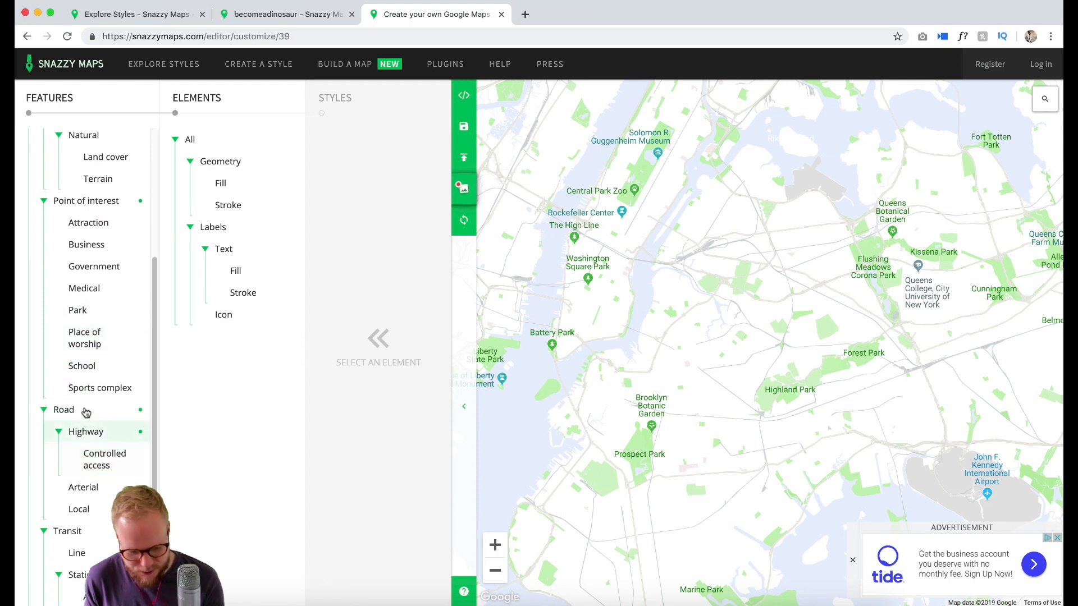
left_click(63, 410)
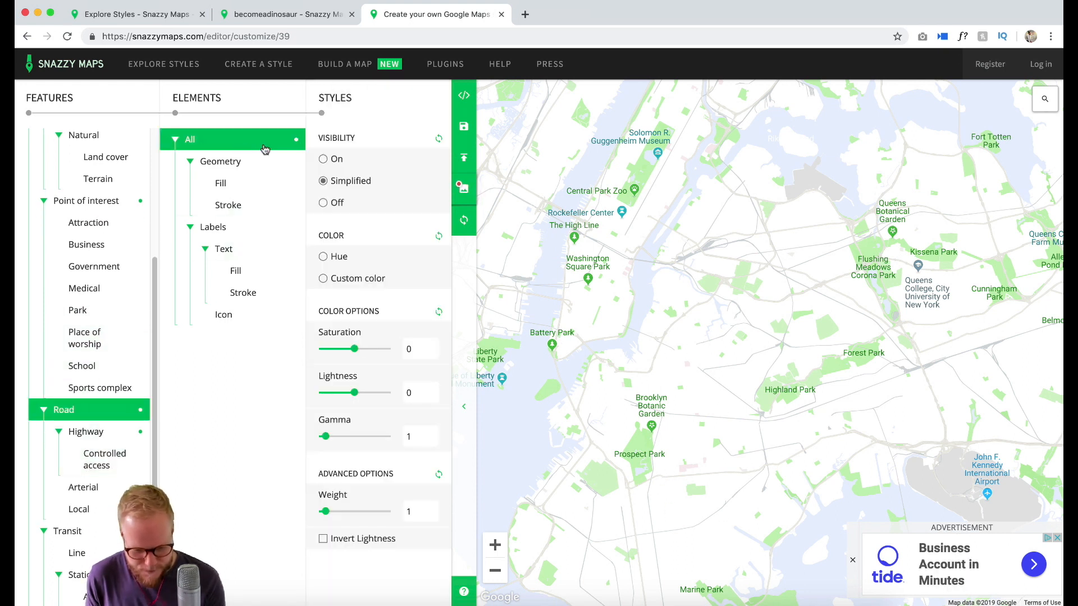
Set roads to full visibility with a custom light grey #e8e8e8 colour and saturation -56
left_click(324, 158)
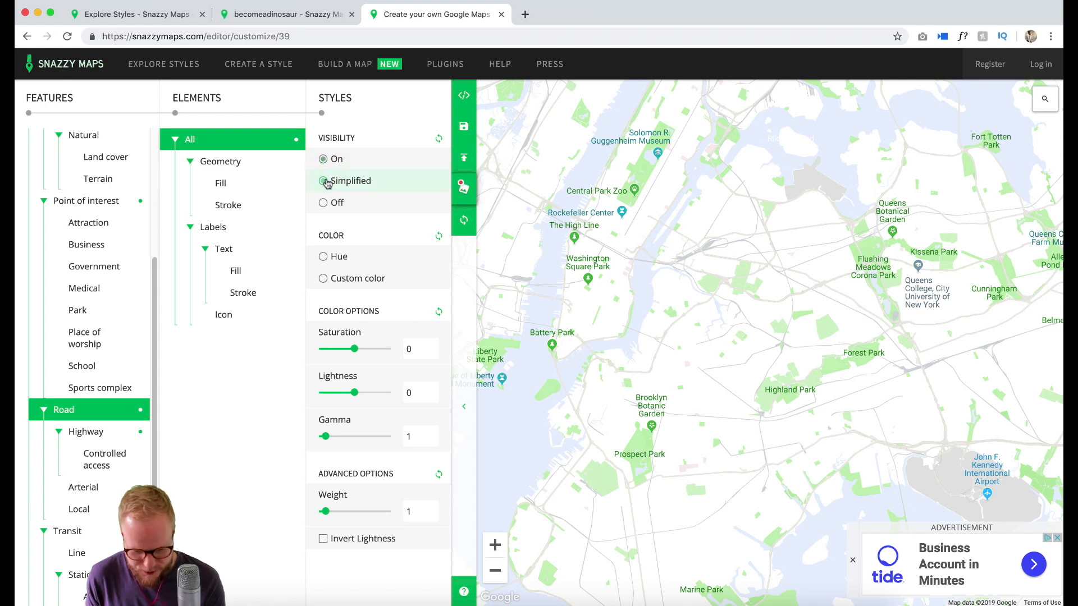
left_click(324, 159)
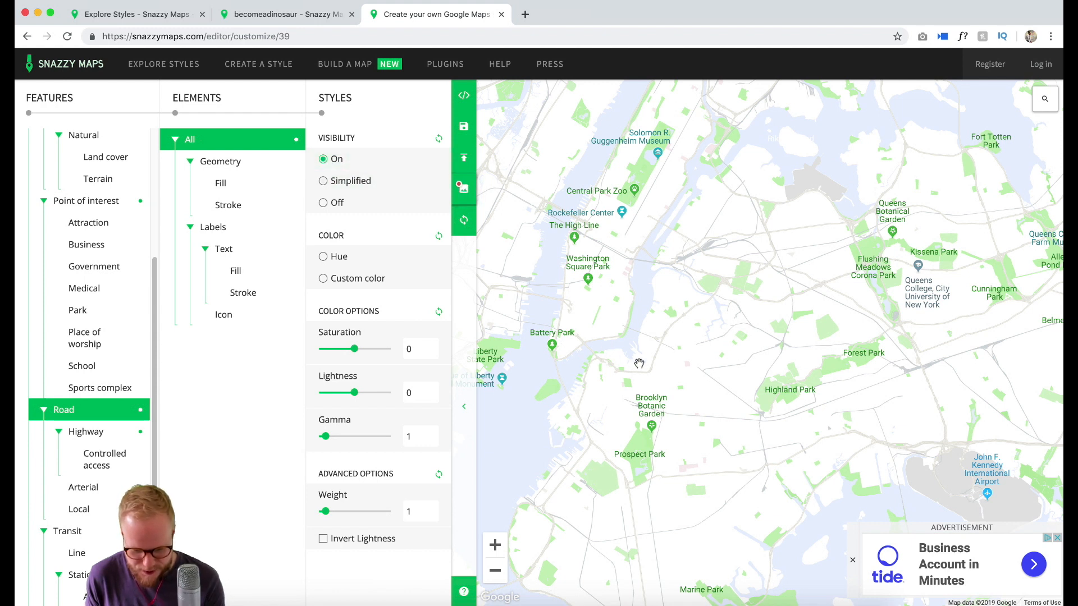
left_click(323, 256)
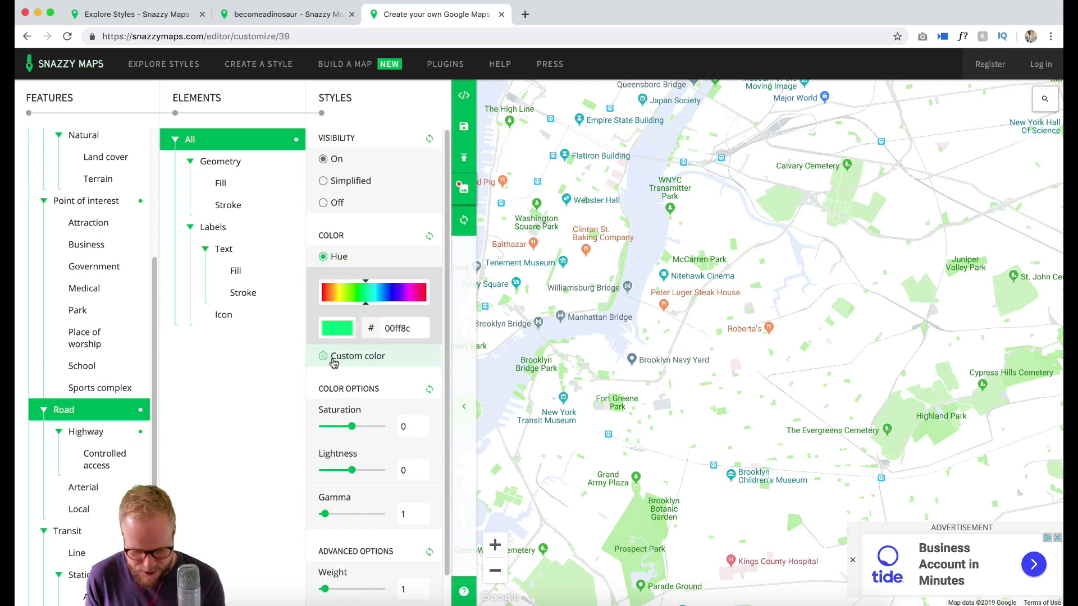
left_click(324, 356)
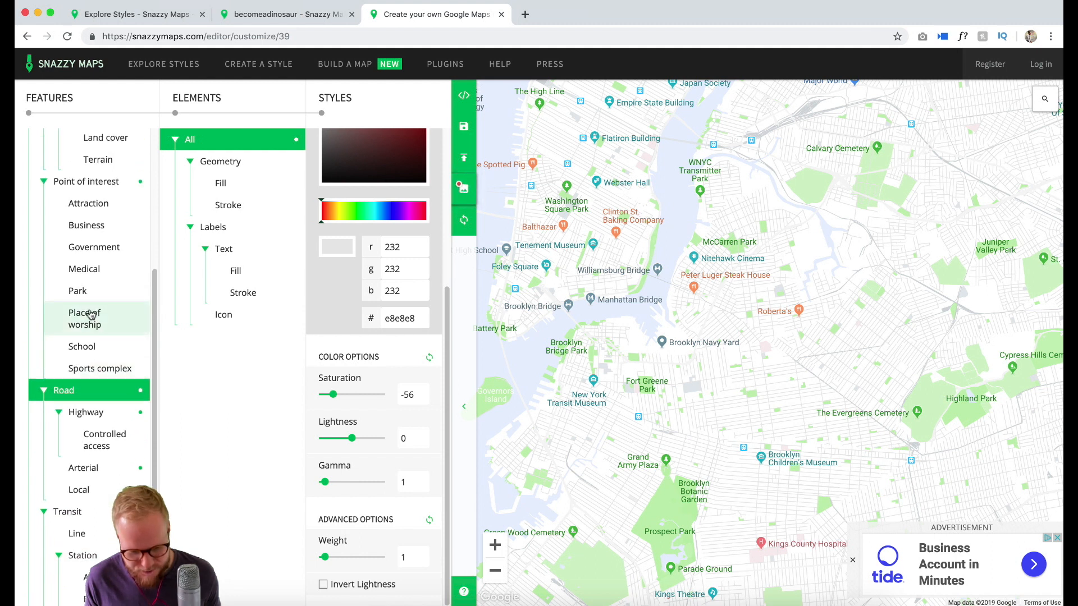
Simplify attraction geometry fill and turn attraction labels off
left_click(86, 214)
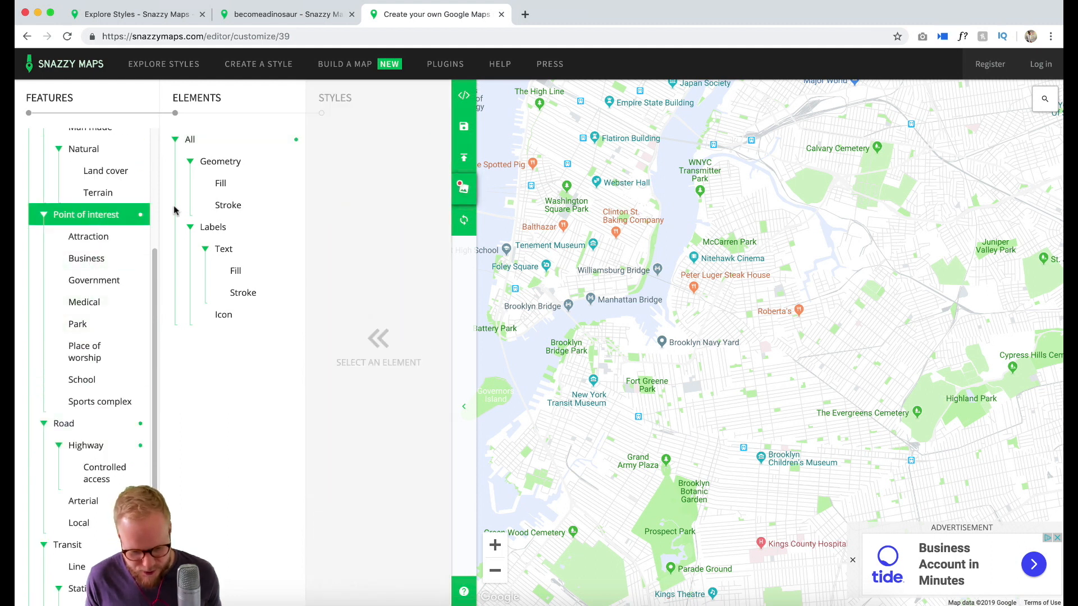
mouse_move(540, 201)
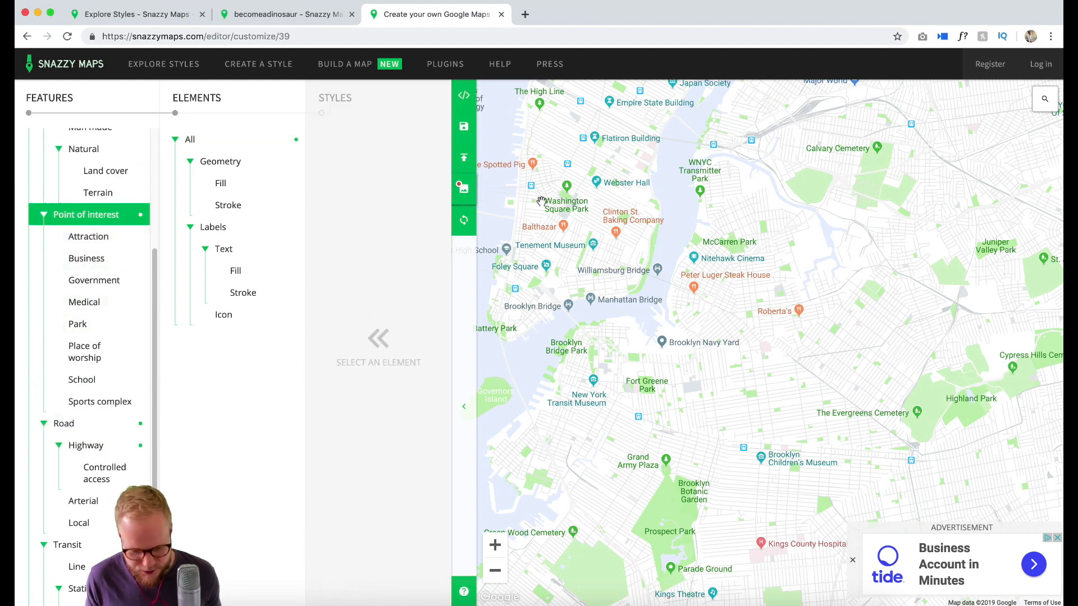
left_click(88, 236)
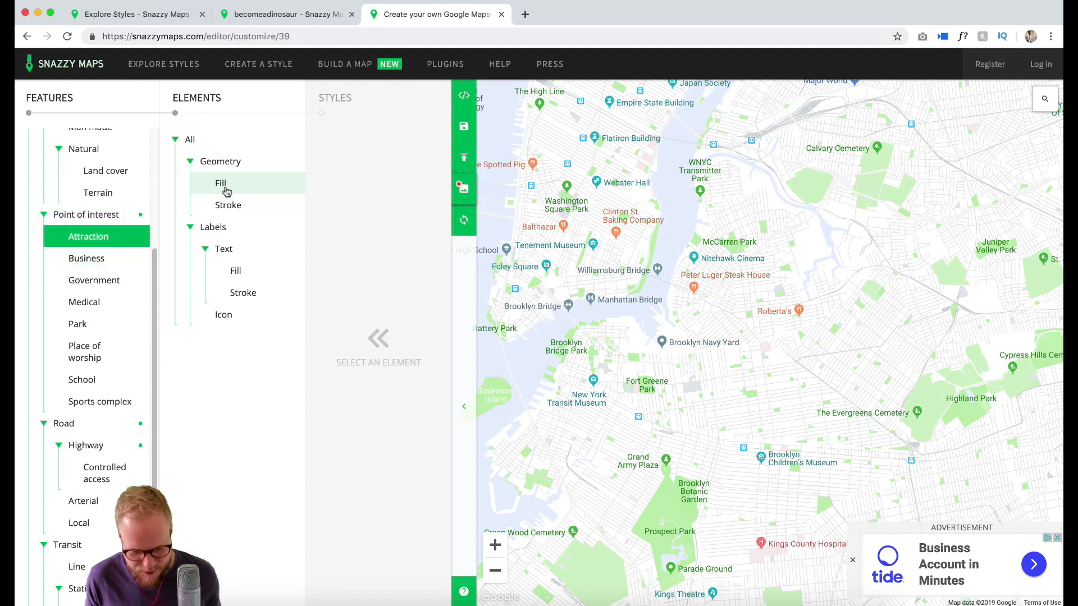
left_click(220, 183)
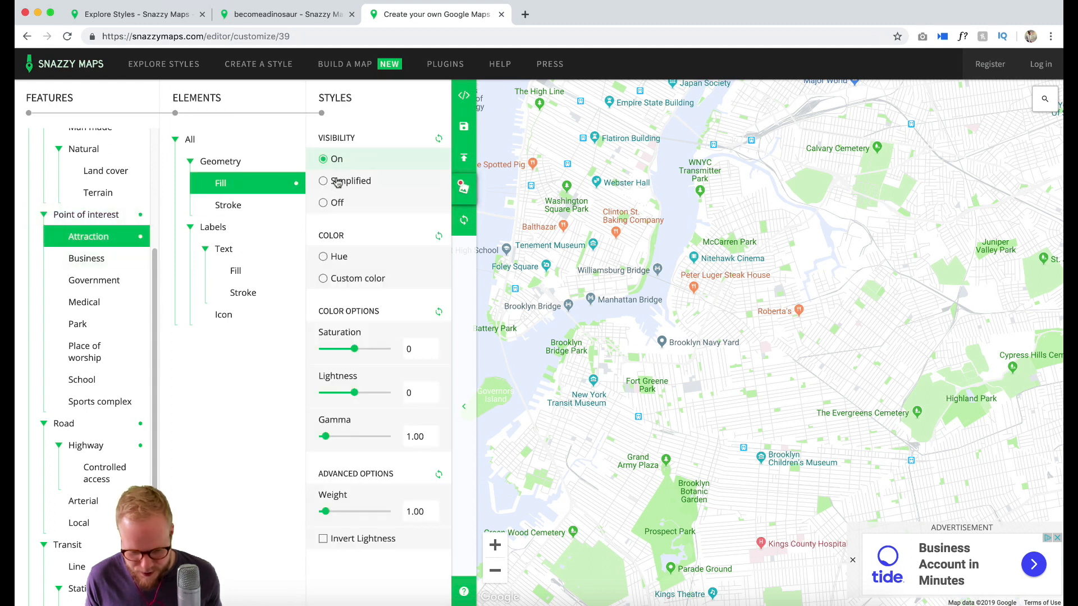
left_click(324, 180)
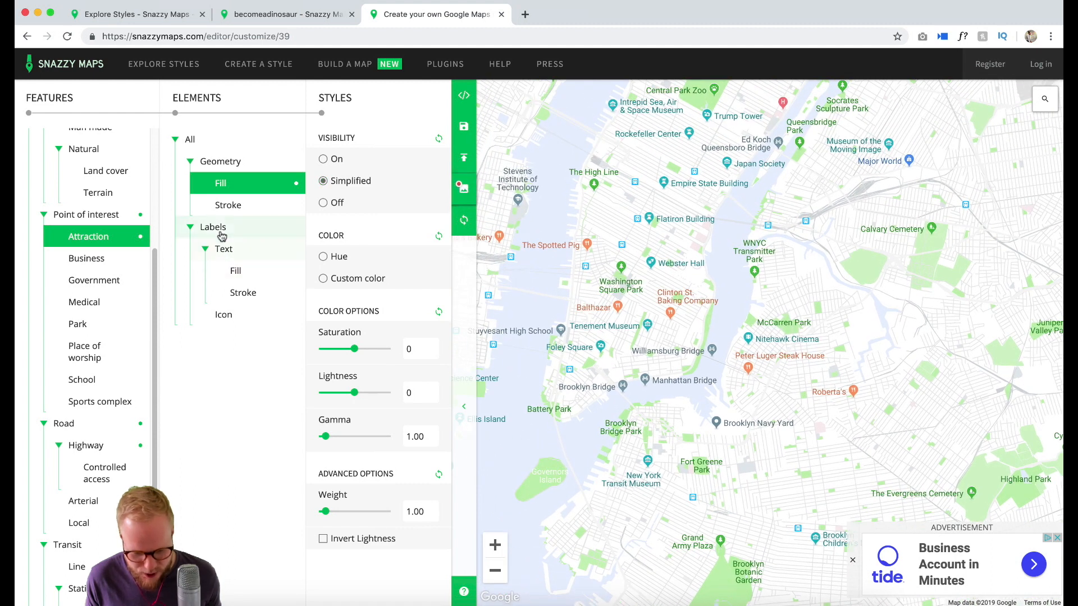
left_click(213, 227)
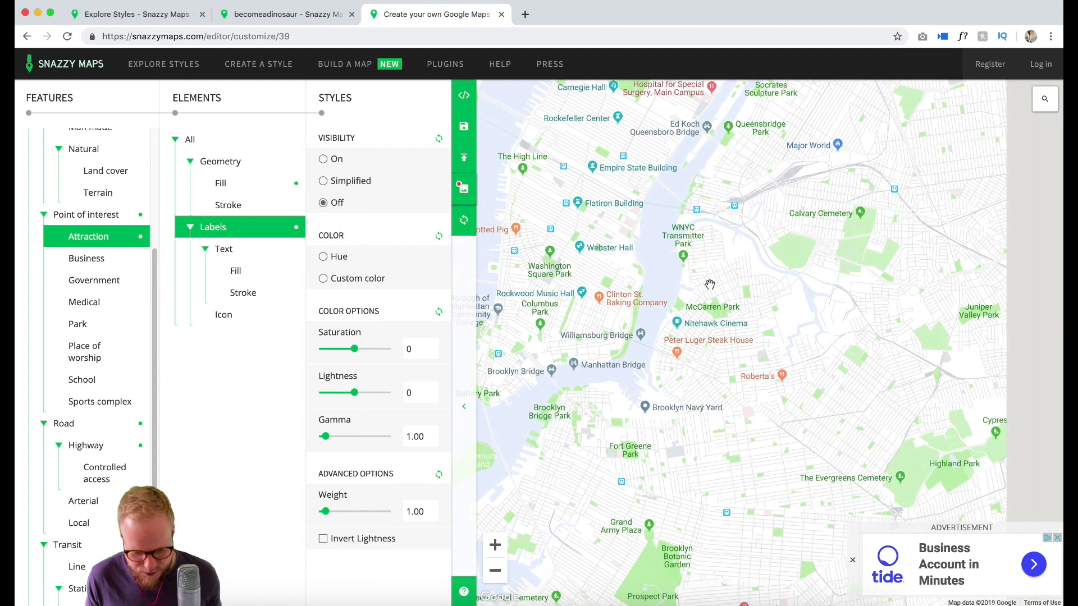
Switch all business points of interest off
left_click(86, 259)
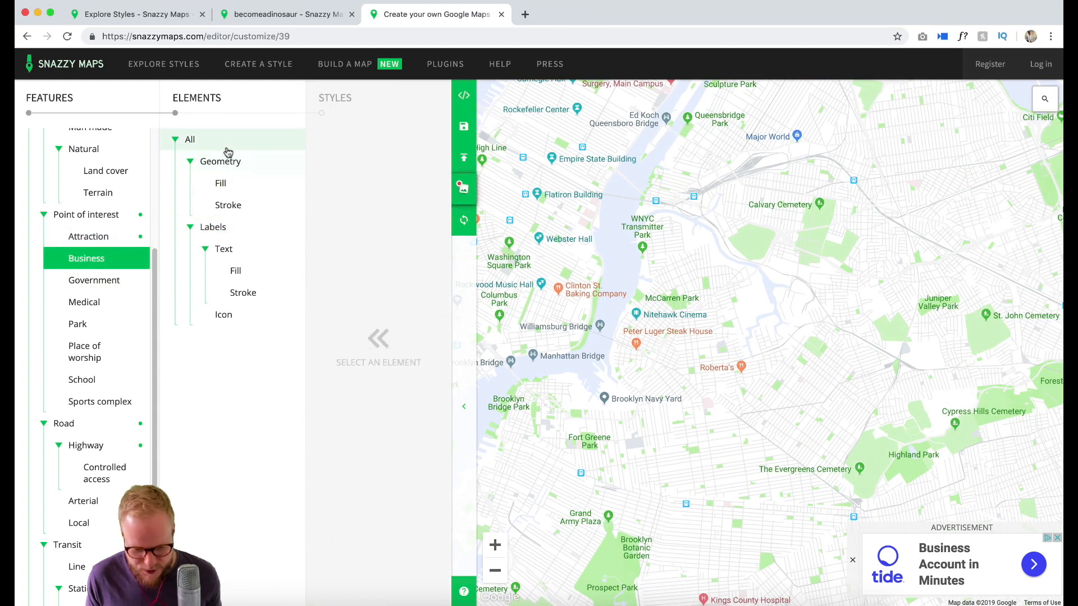
left_click(191, 139)
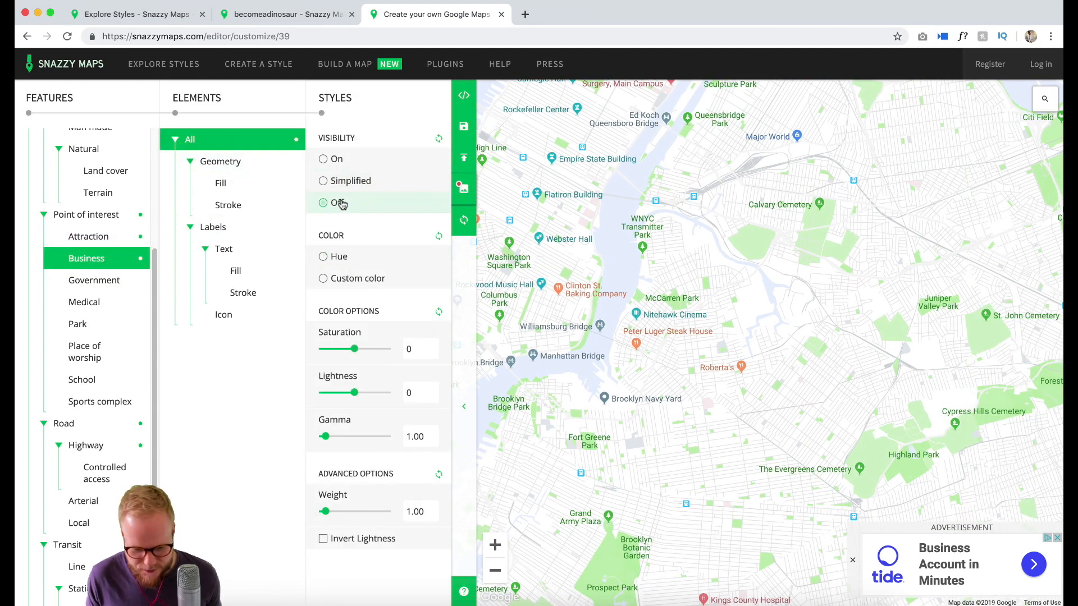
left_click(323, 202)
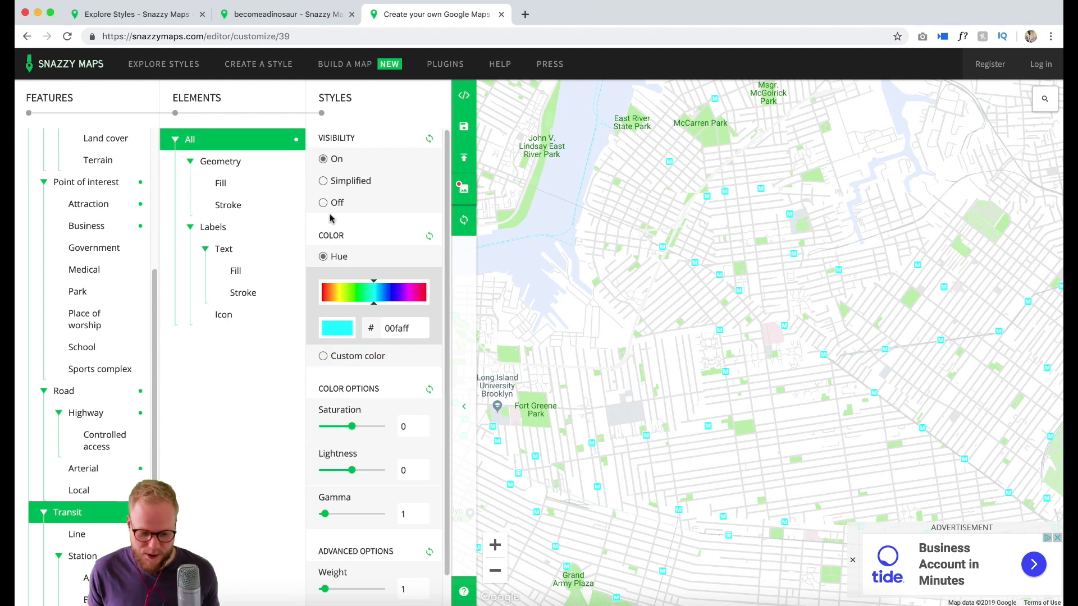
Set transit visibility off, briefly toggling on to compare, then leave for the home page
left_click(324, 203)
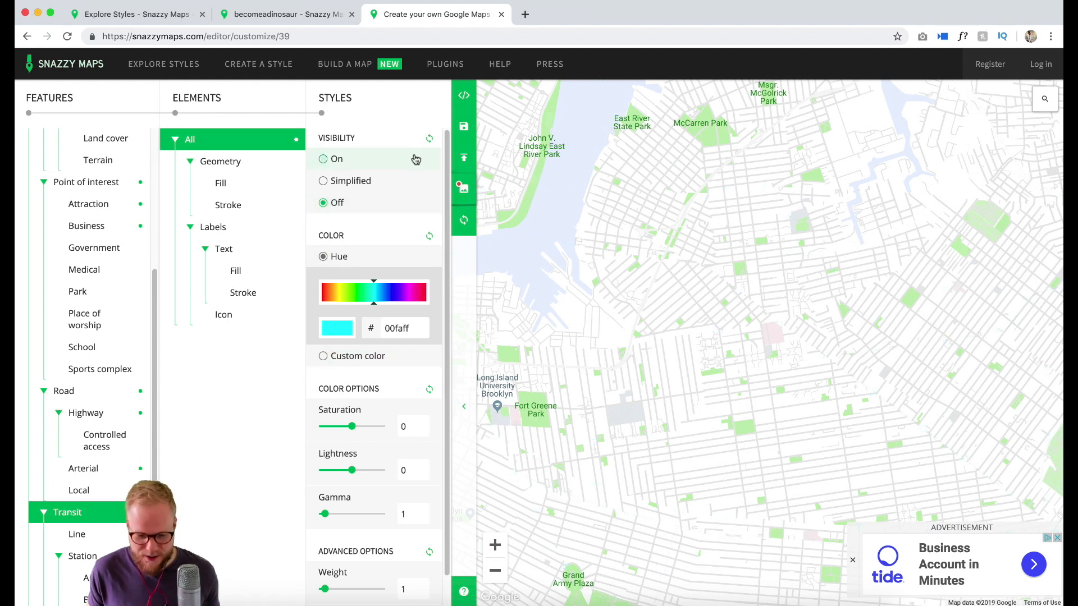
left_click(323, 158)
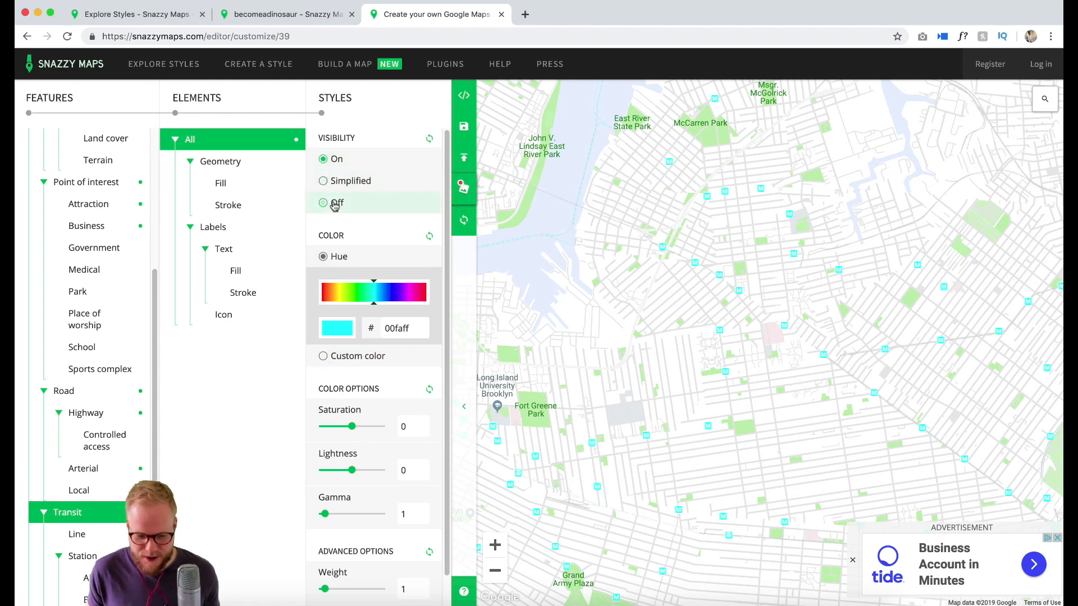
left_click(323, 202)
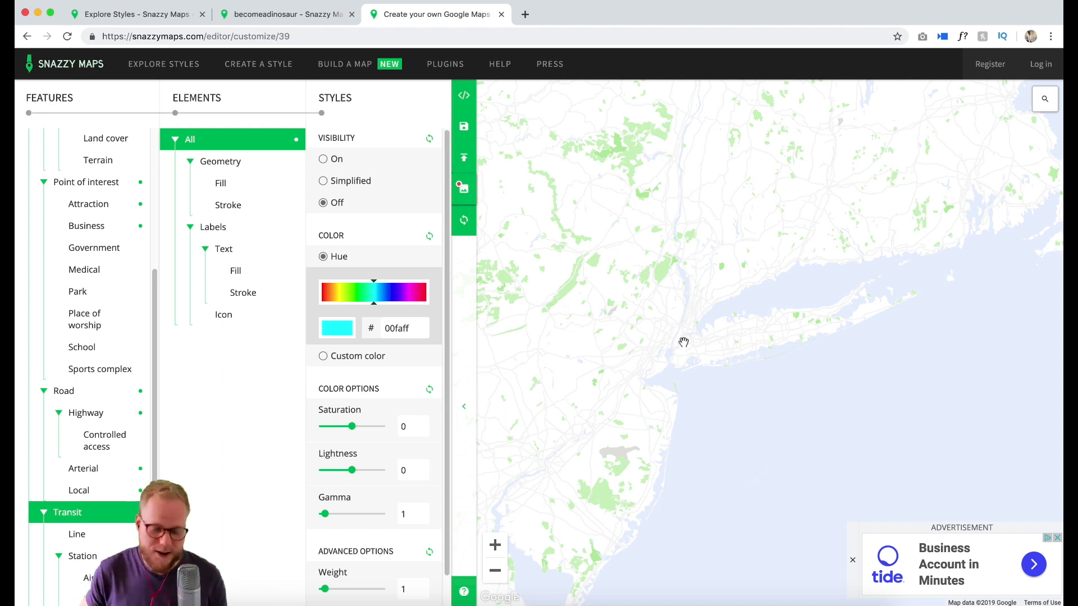
left_click(282, 13)
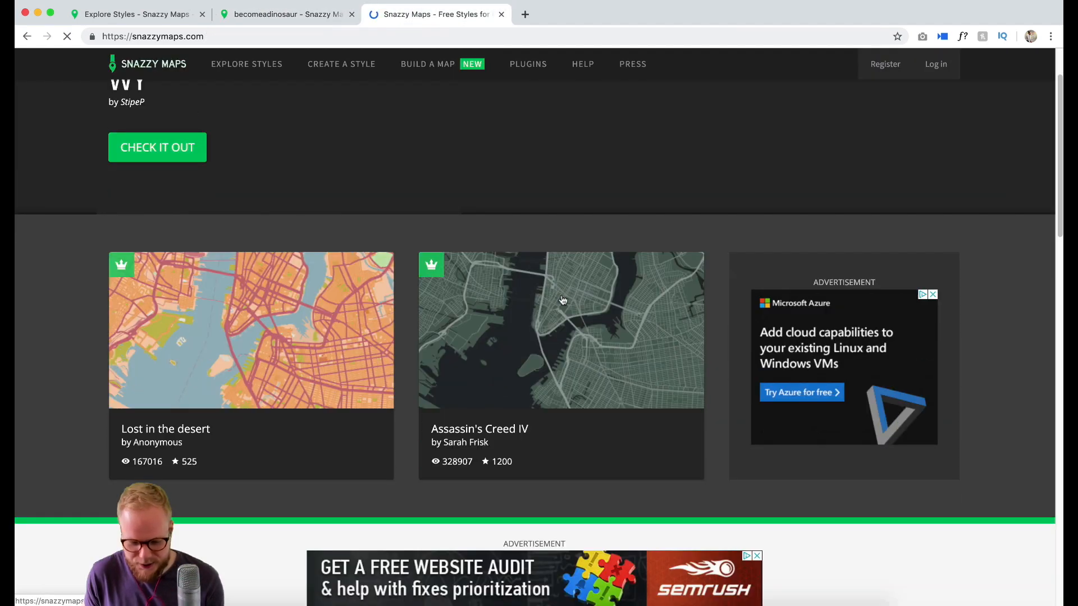
Scroll through the Most Recent styles on the home page and back to the top
scroll("down", 3)
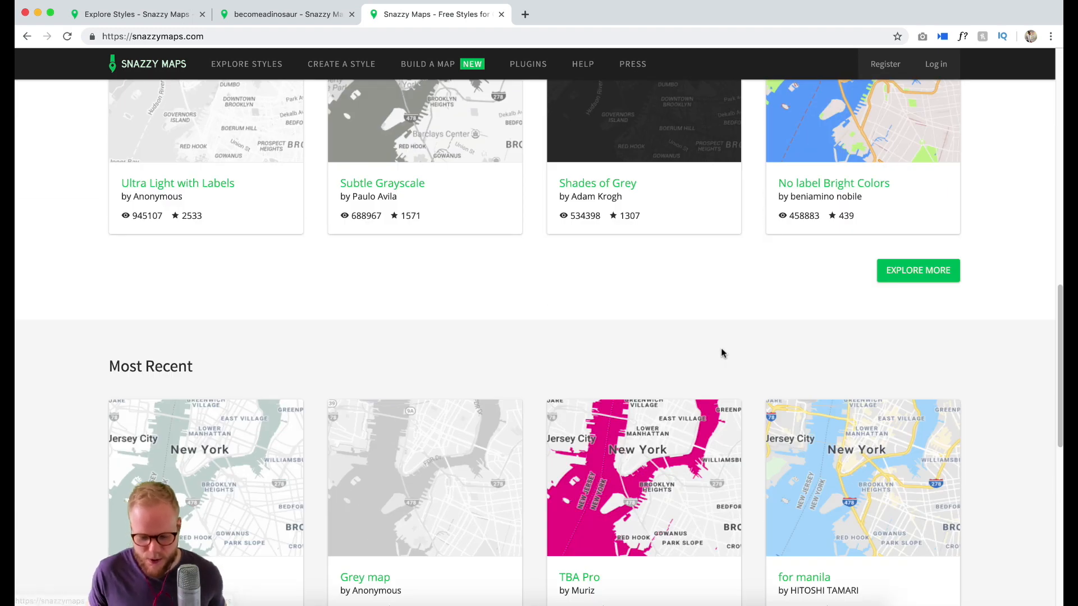
scroll("down", 3)
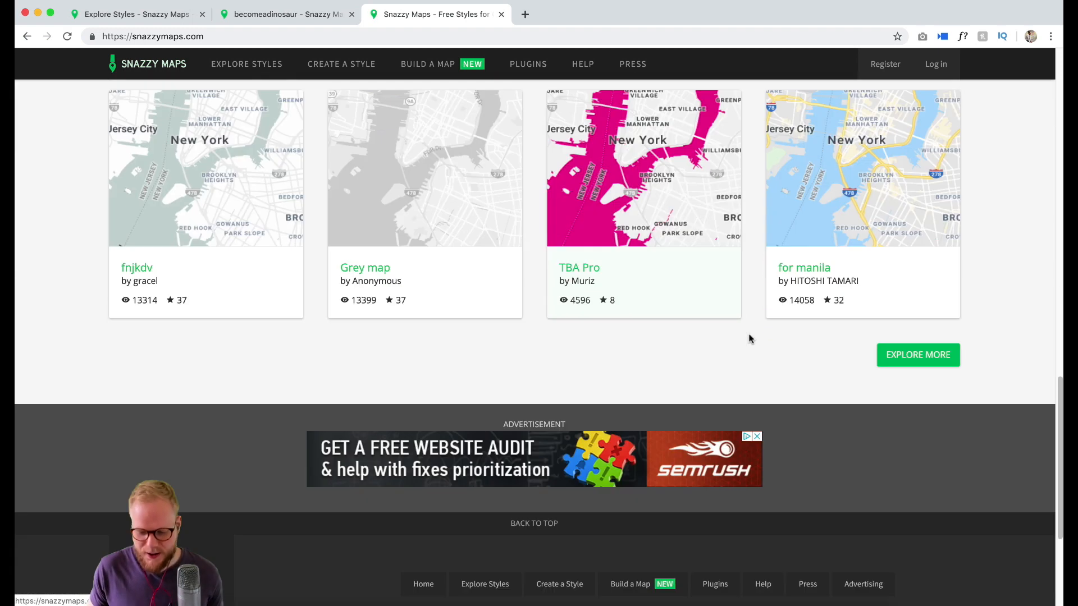
scroll("up", 3)
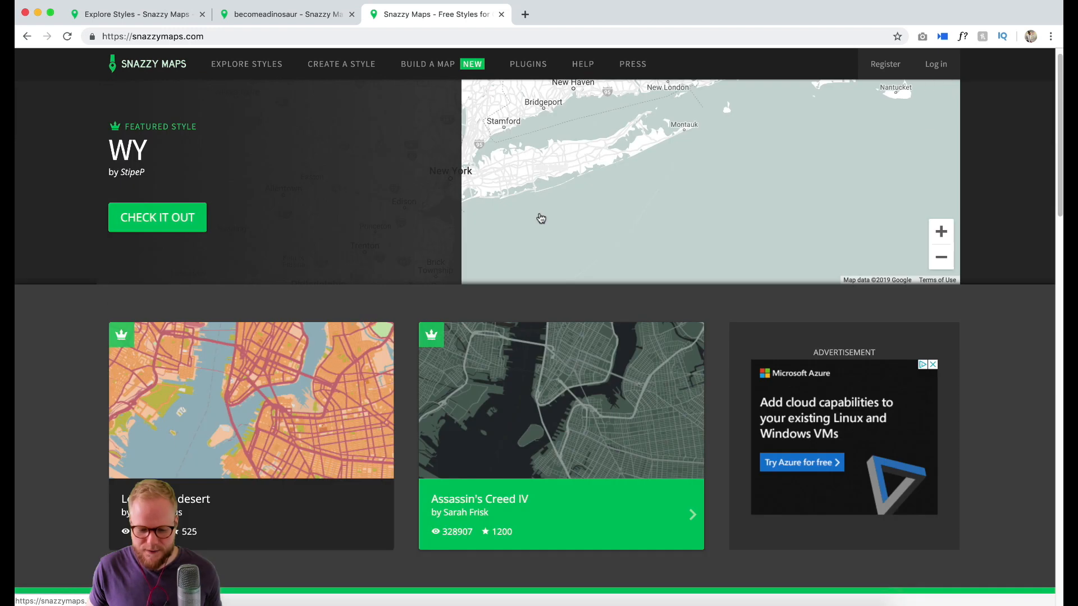
scroll("down", 3)
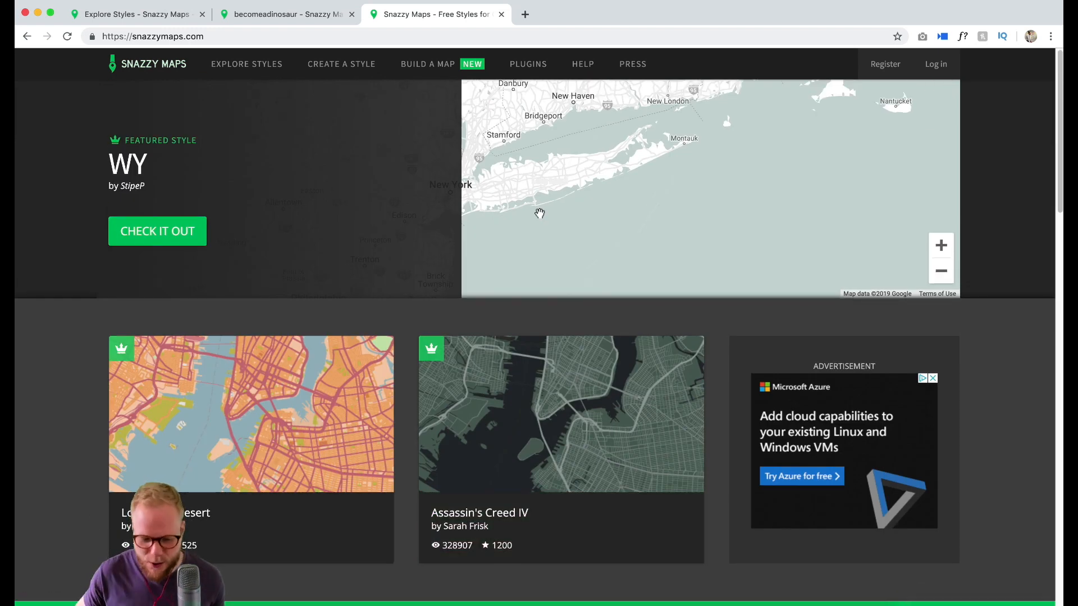
left_click(246, 63)
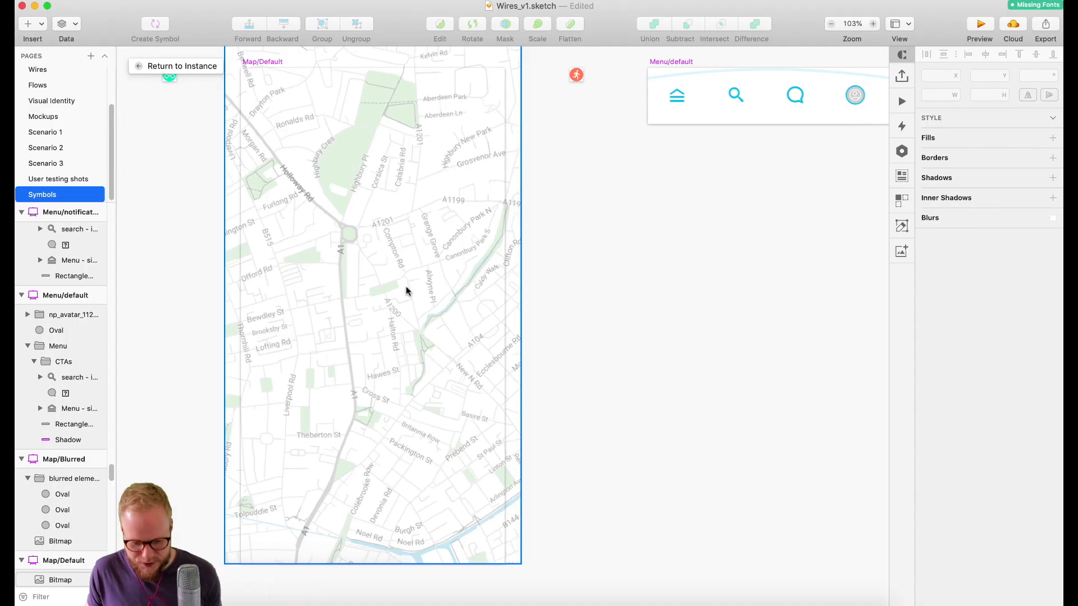
Show the Mockups page with the Home - iOS and Home - Notifications screens over the teal map
left_click(60, 580)
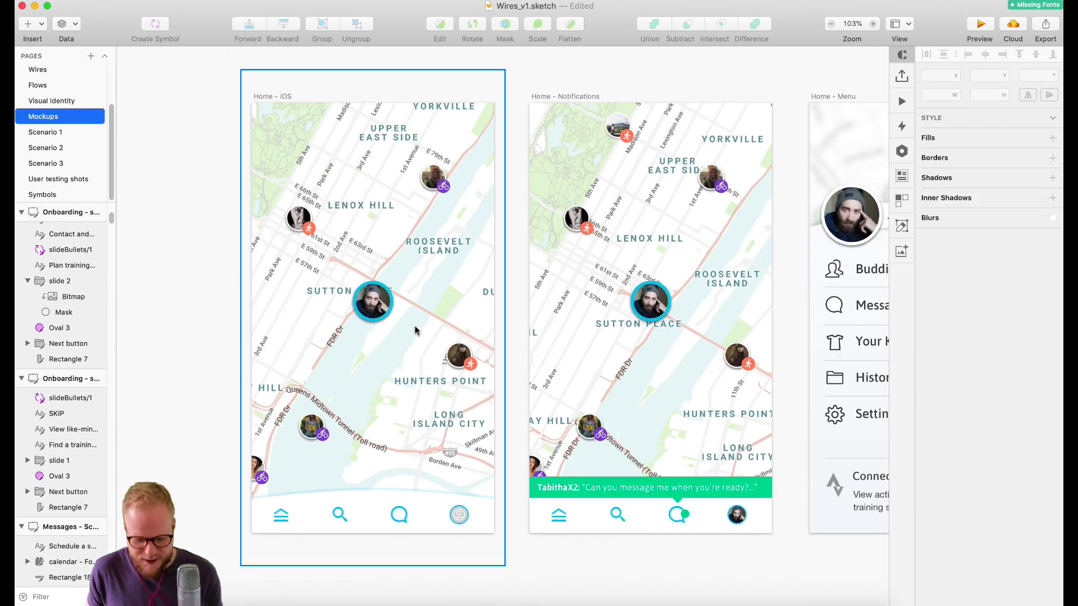
mouse_move(382, 267)
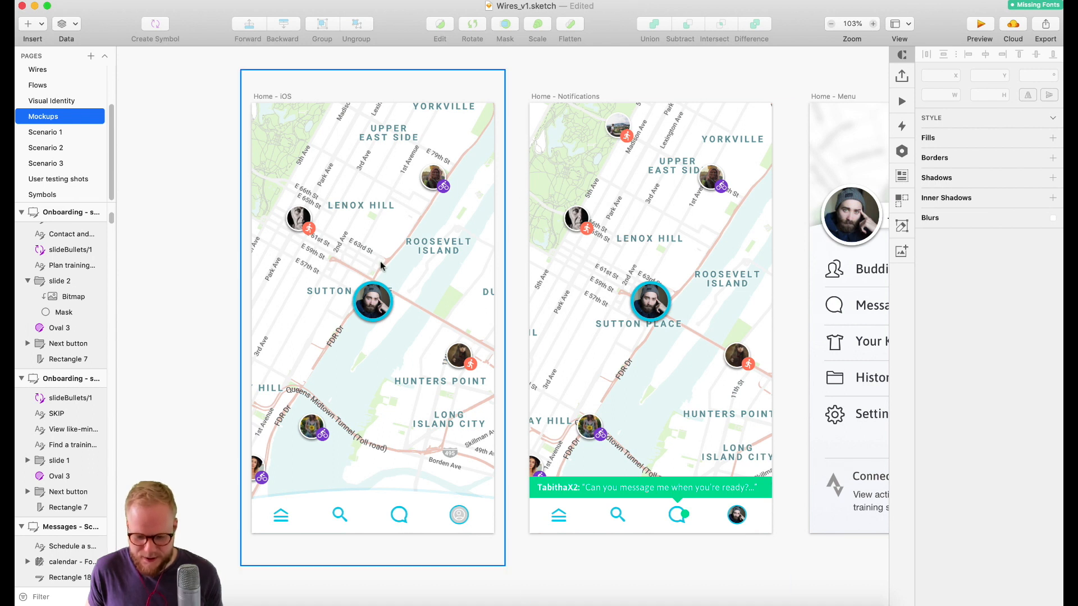